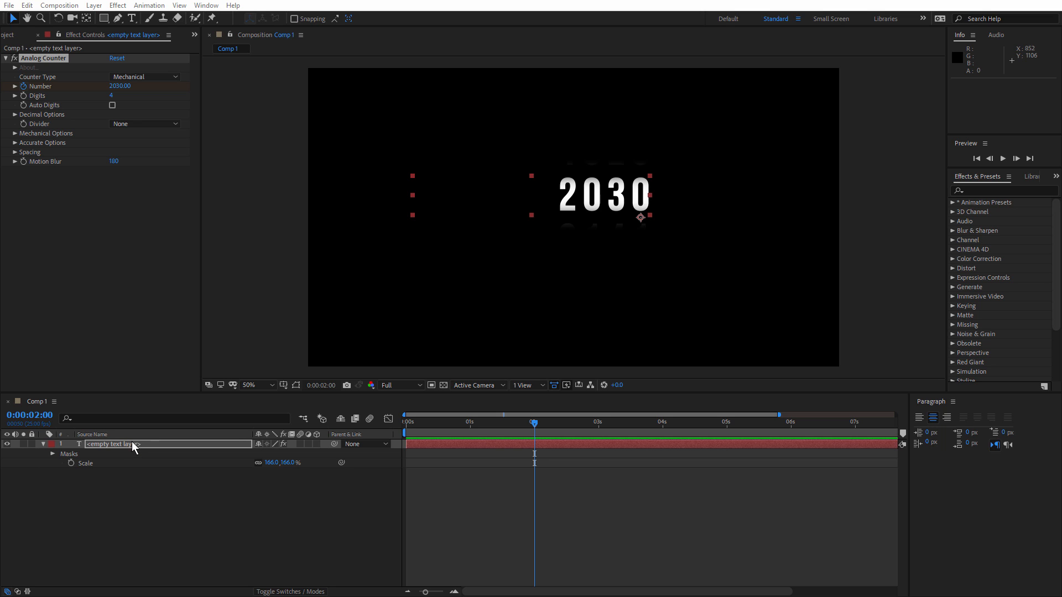
mouse_move(141, 452)
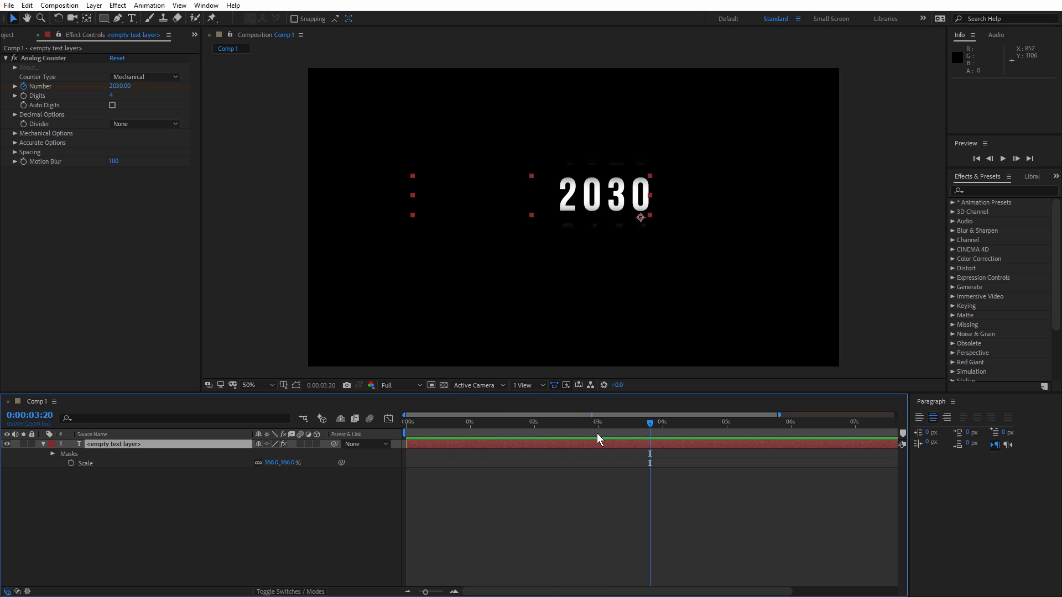
mouse_move(182, 447)
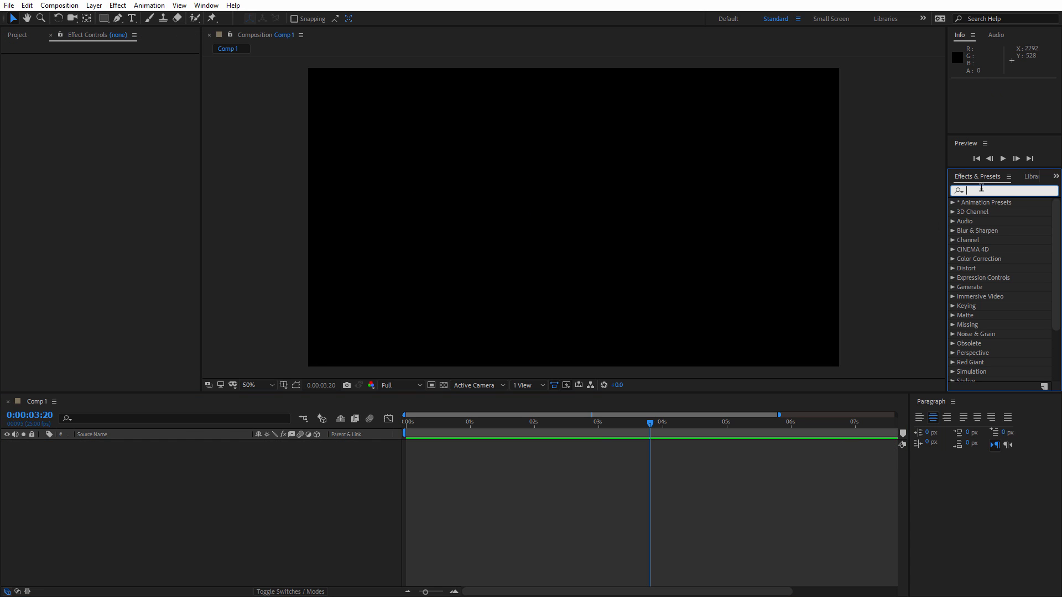
- Apply the Analog Counter preset as a new text layer reading 0000 in Bebas Neue
text(ana)
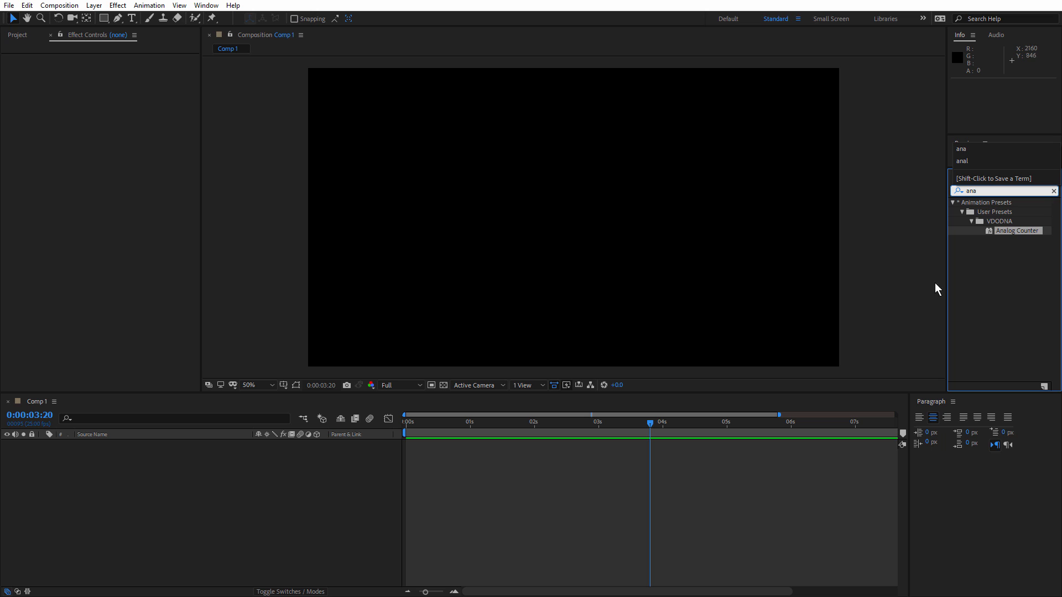
mouse_move(1016, 236)
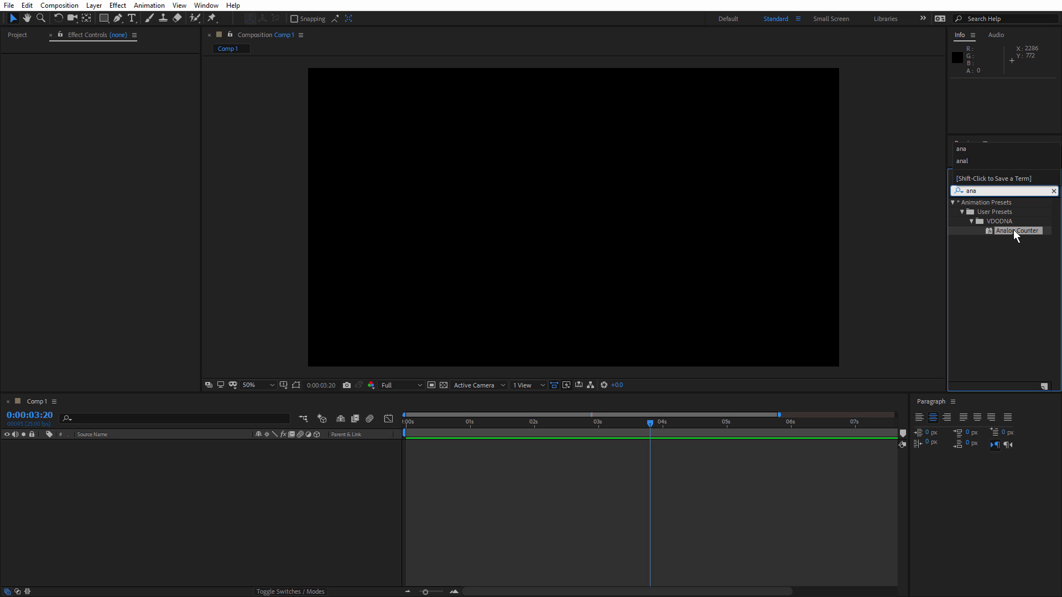
double_click(1016, 230)
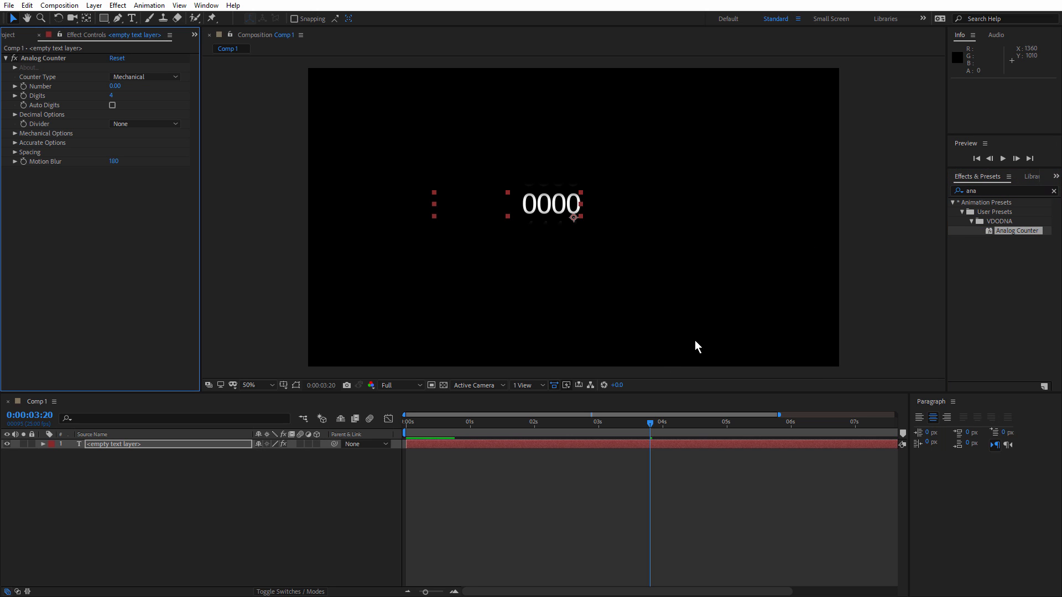
click(1009, 176)
text(be)
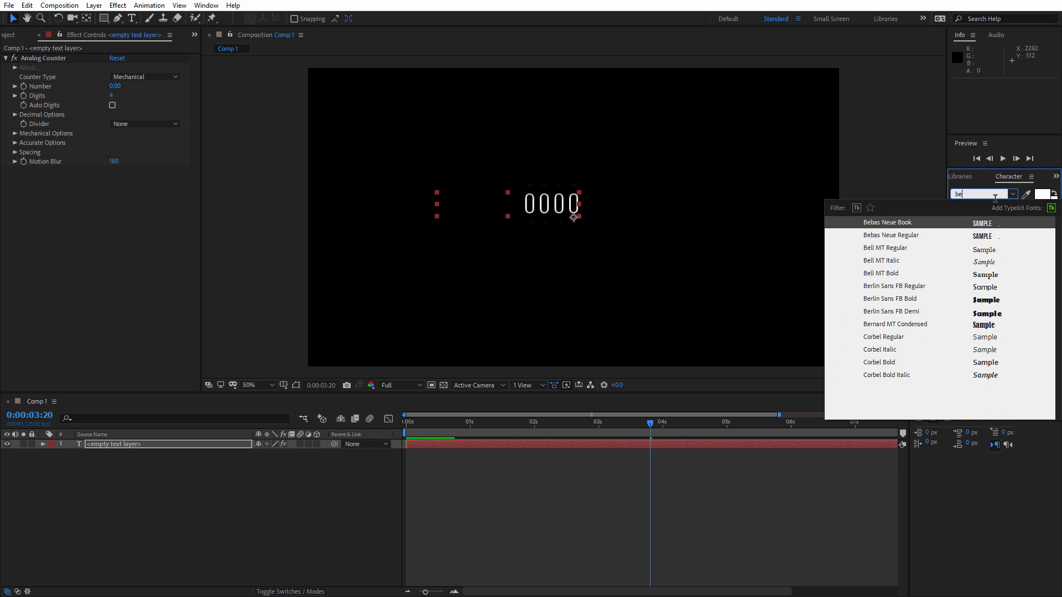
click(887, 222)
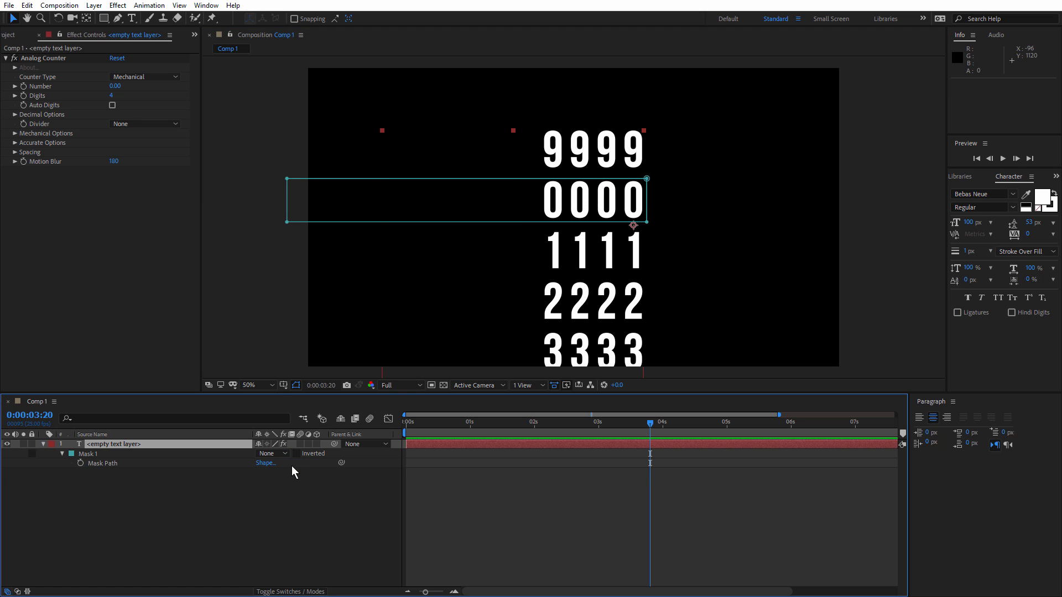
click(270, 454)
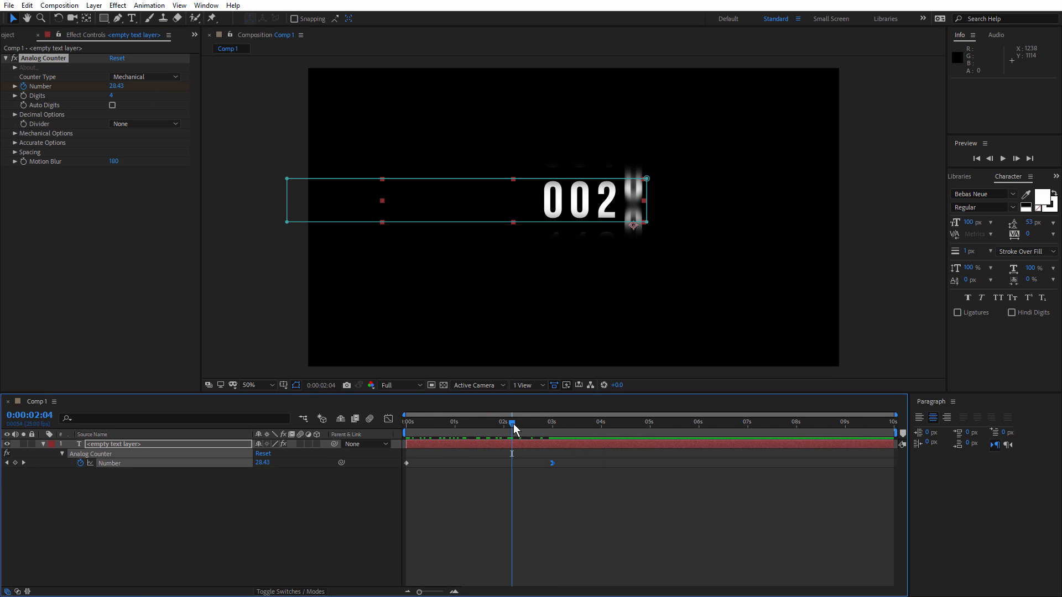
mouse_move(513, 436)
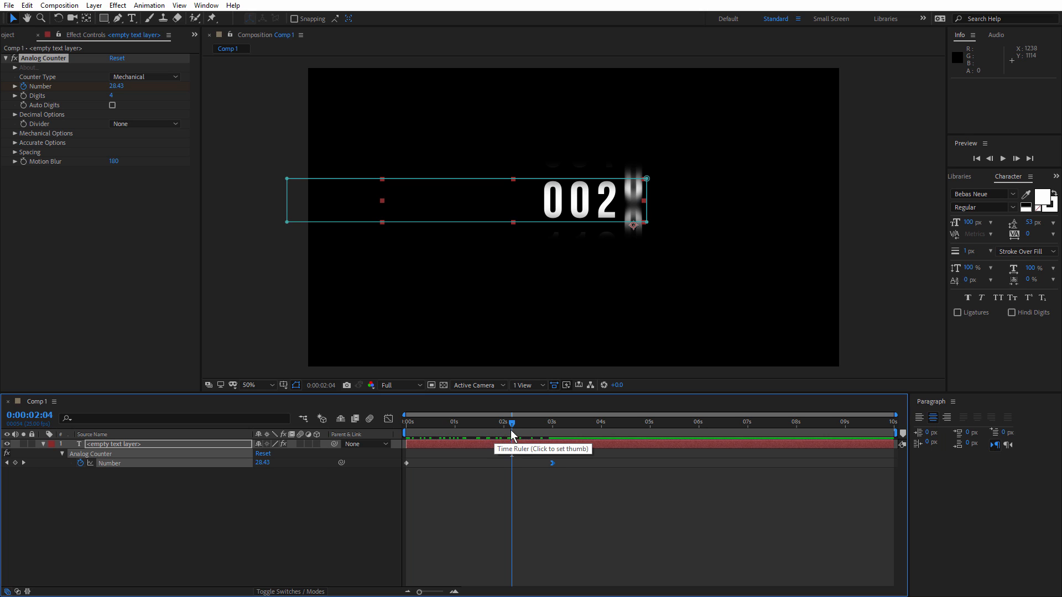
mouse_move(122, 98)
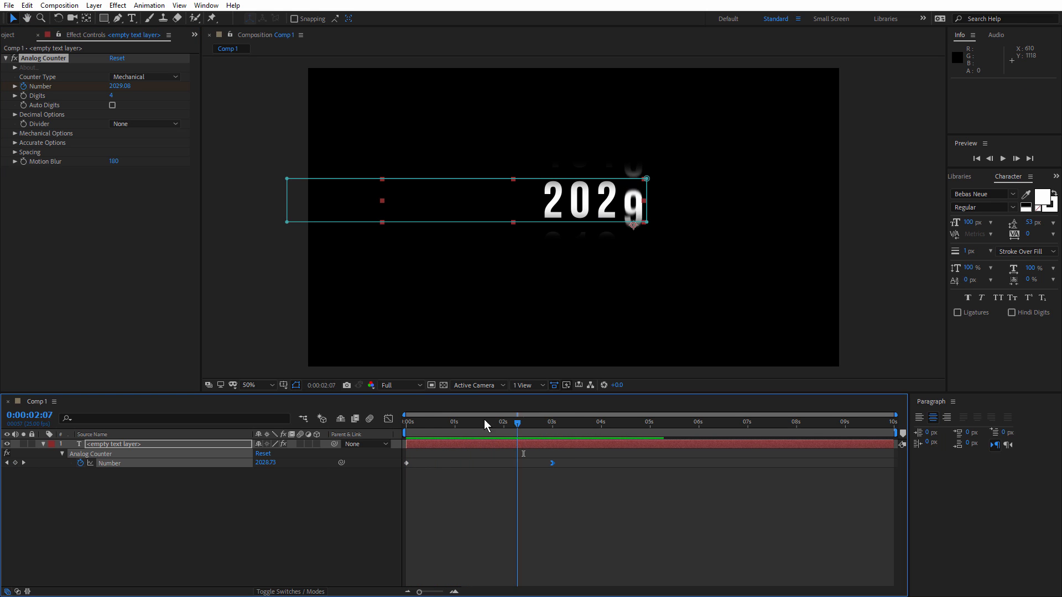
- Switch Counter Type from Mechanical to Accurate with the counter starting at 2018
click(295, 385)
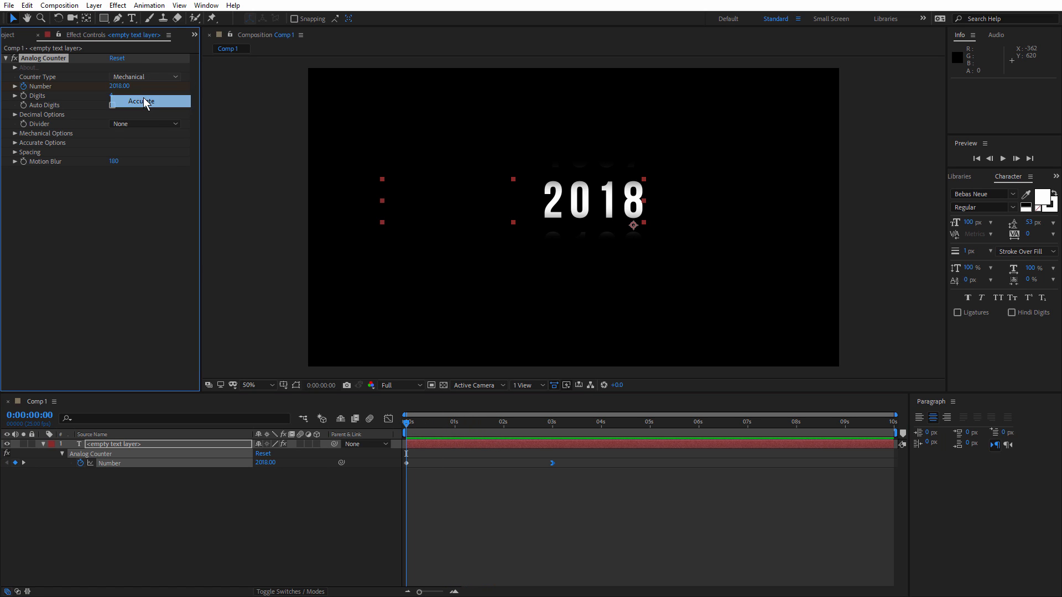
click(140, 101)
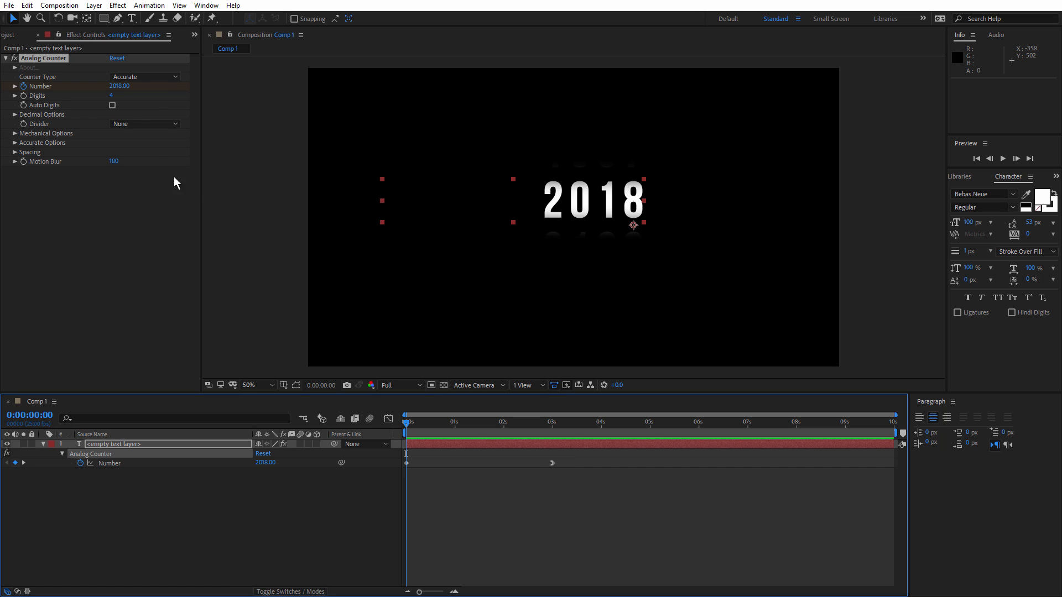
mouse_move(51, 98)
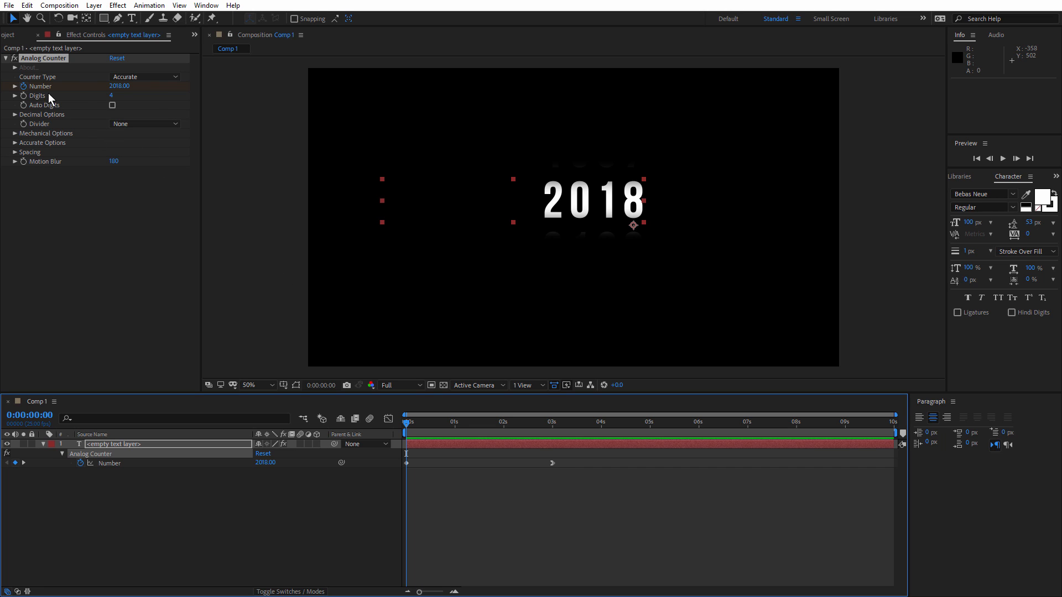
- Set Digits to 10, check the roll, and leave Auto Digits enabled so leading zeros trim
double_click(111, 95)
text(10)
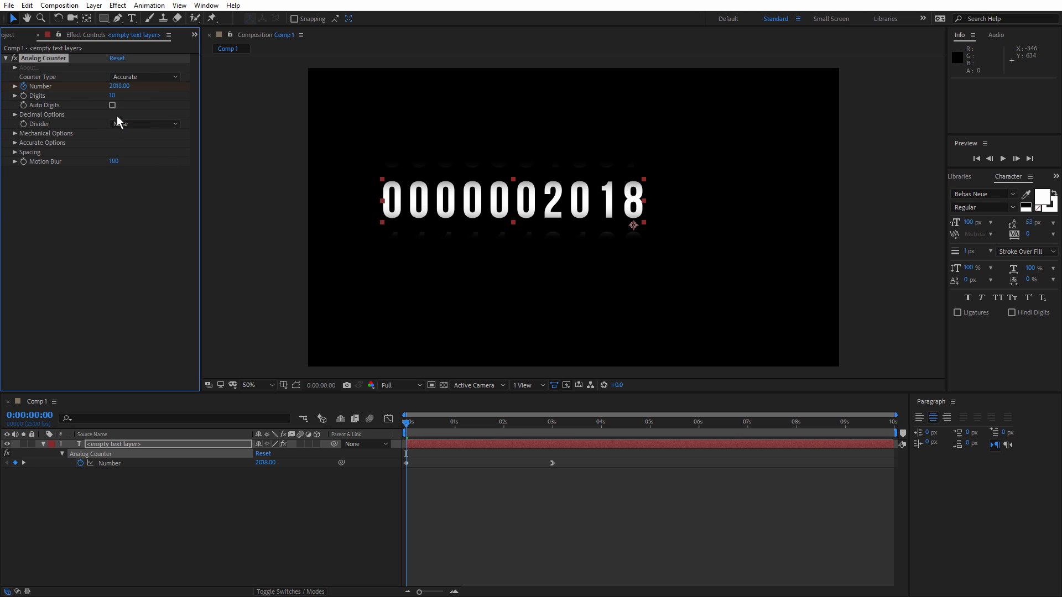
click(472, 423)
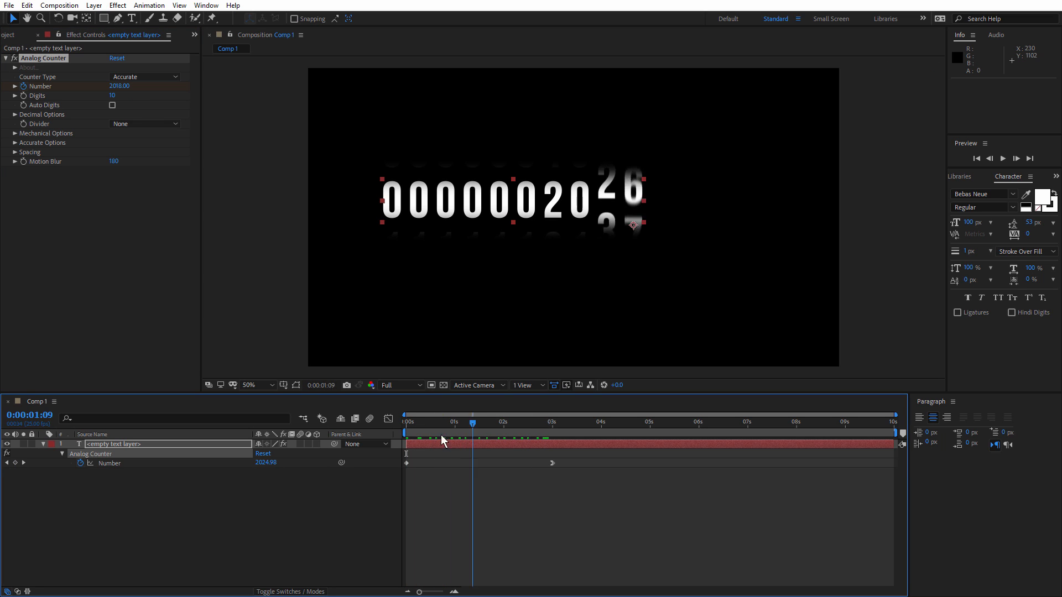
click(405, 422)
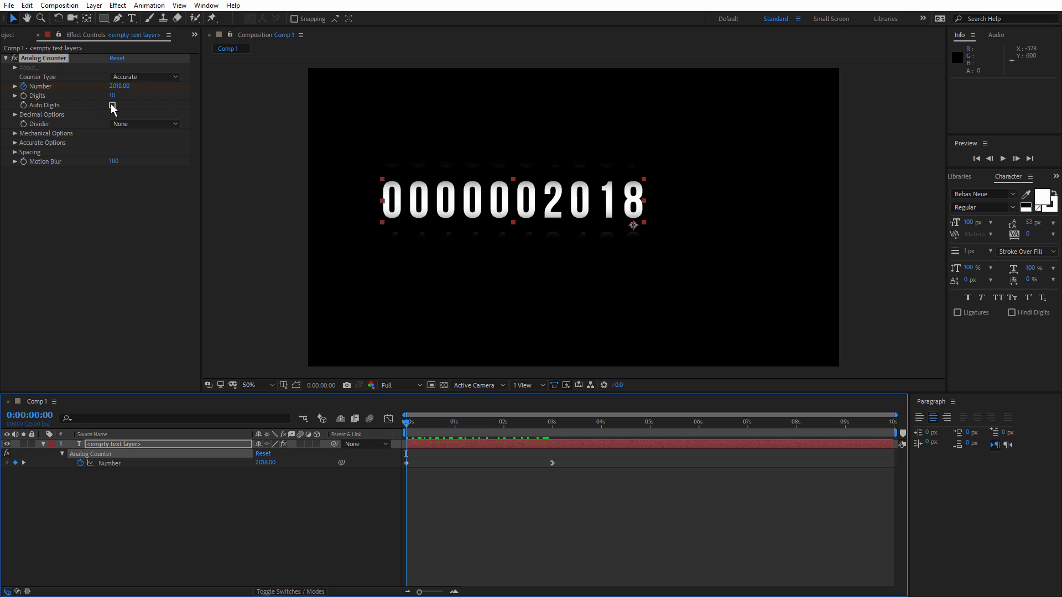
click(112, 105)
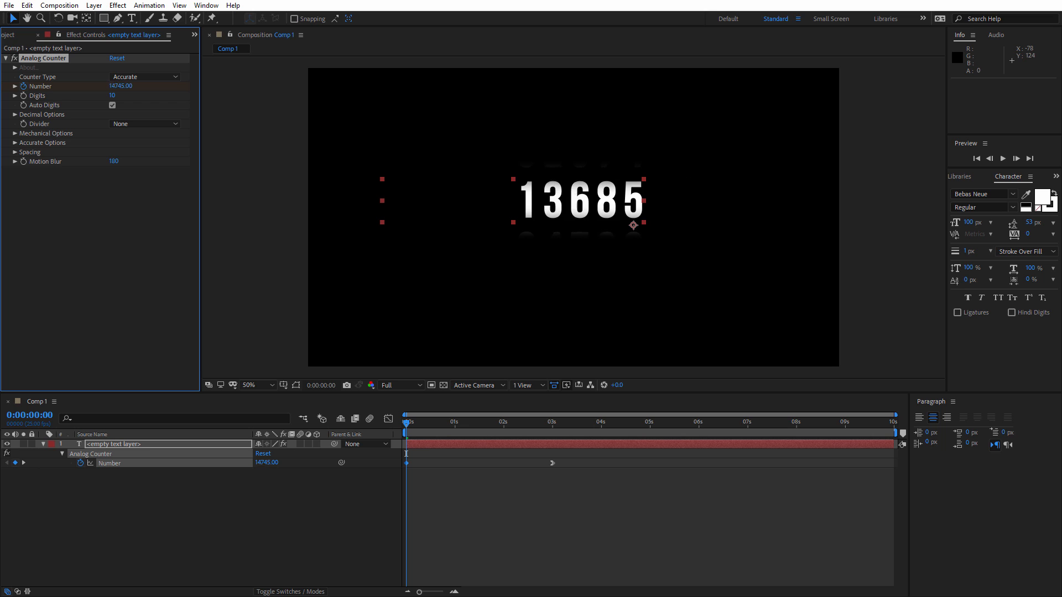
text(765)
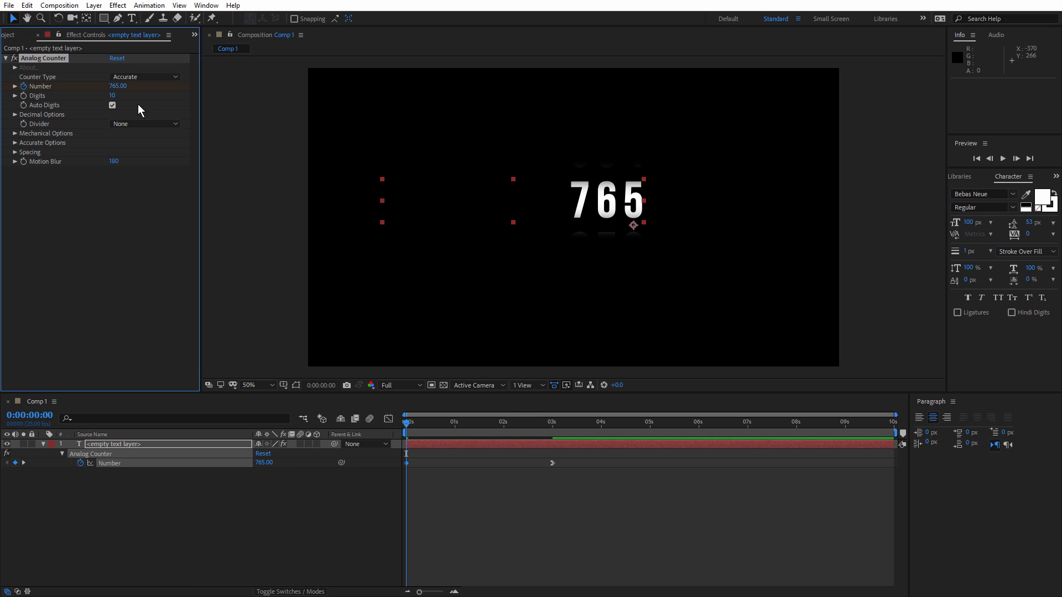
click(113, 105)
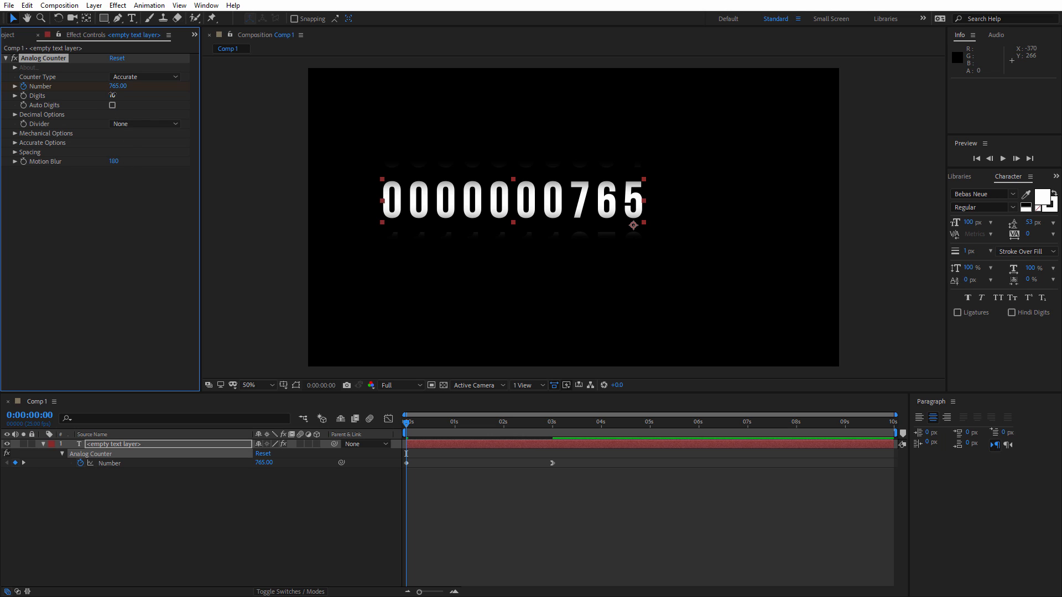
click(112, 105)
text(2018)
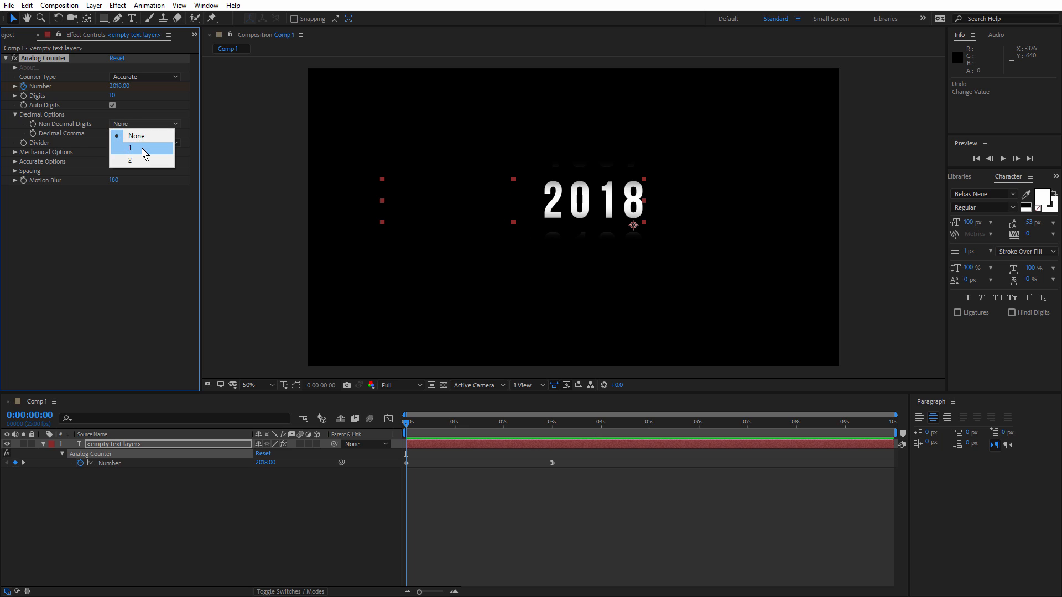
click(131, 149)
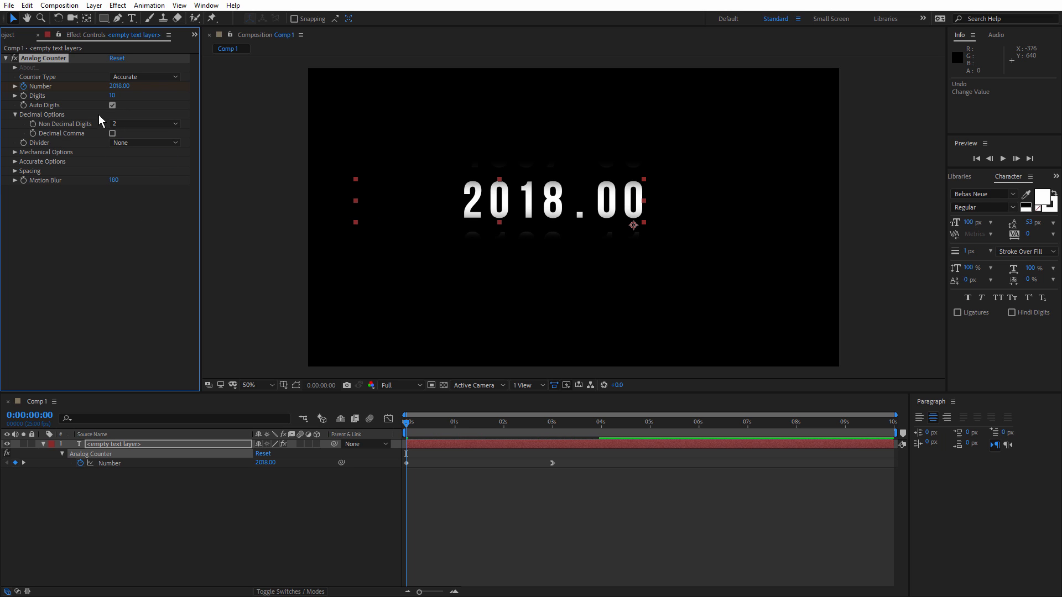
click(112, 134)
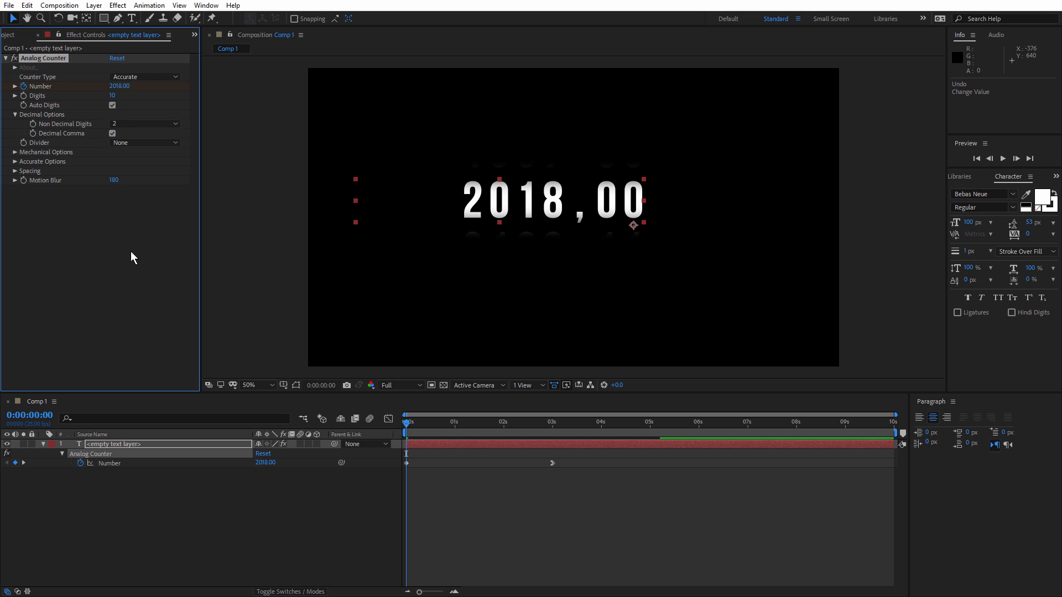
click(112, 133)
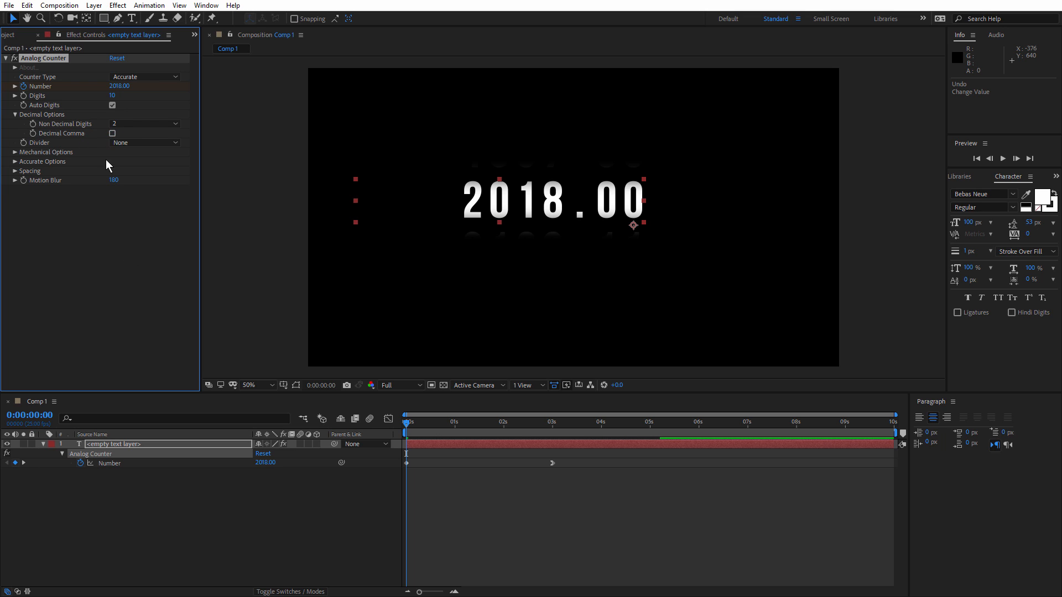
click(144, 143)
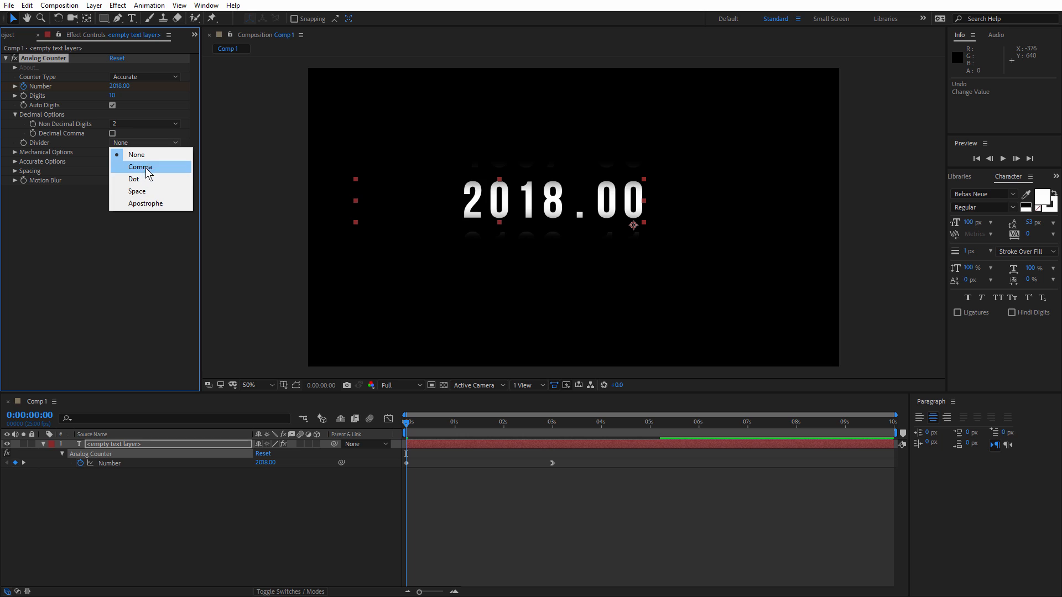
click(141, 167)
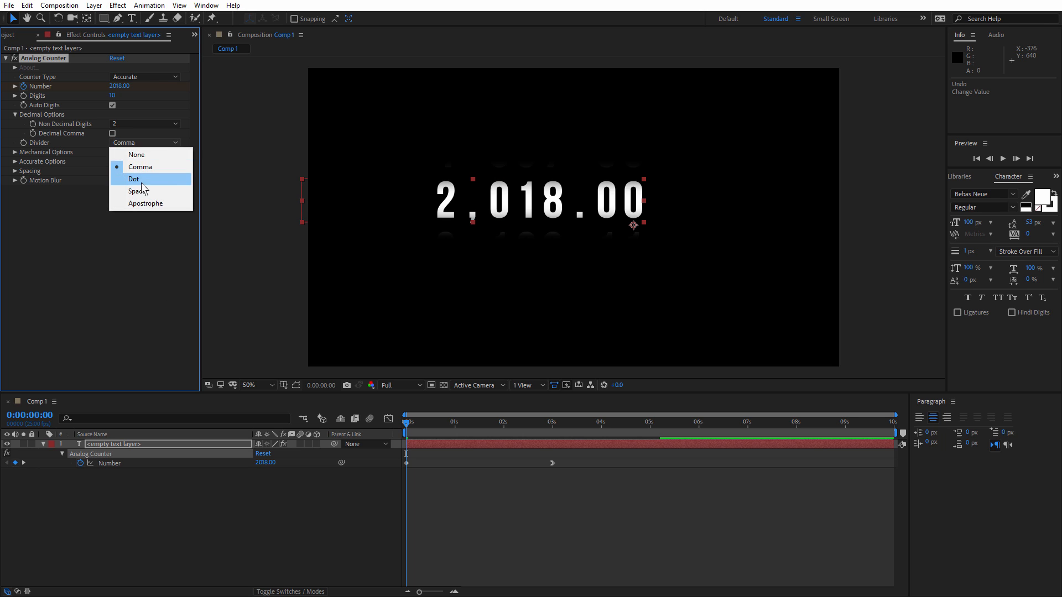
click(138, 190)
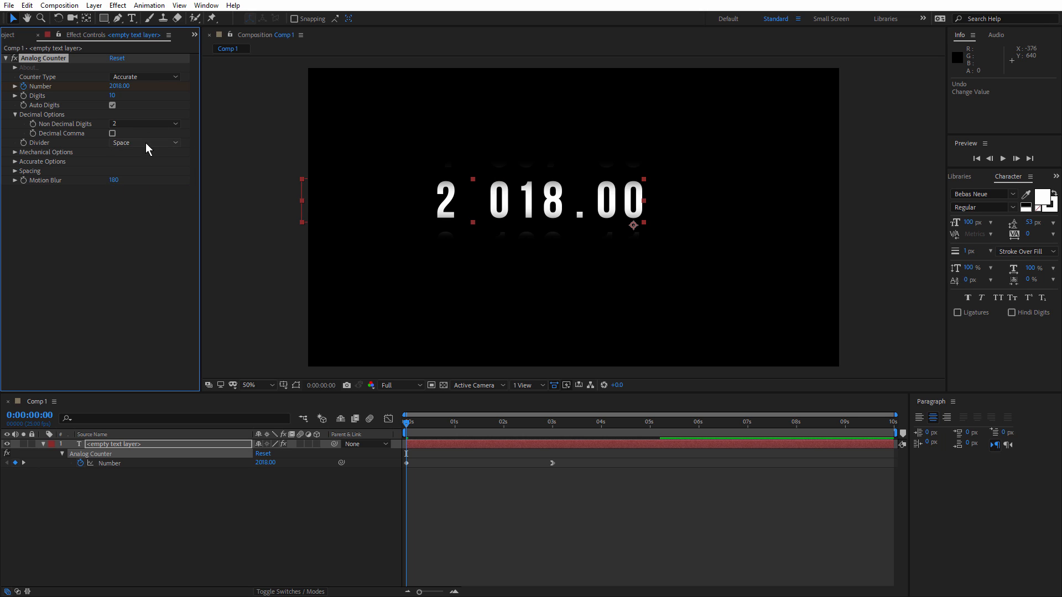
click(144, 142)
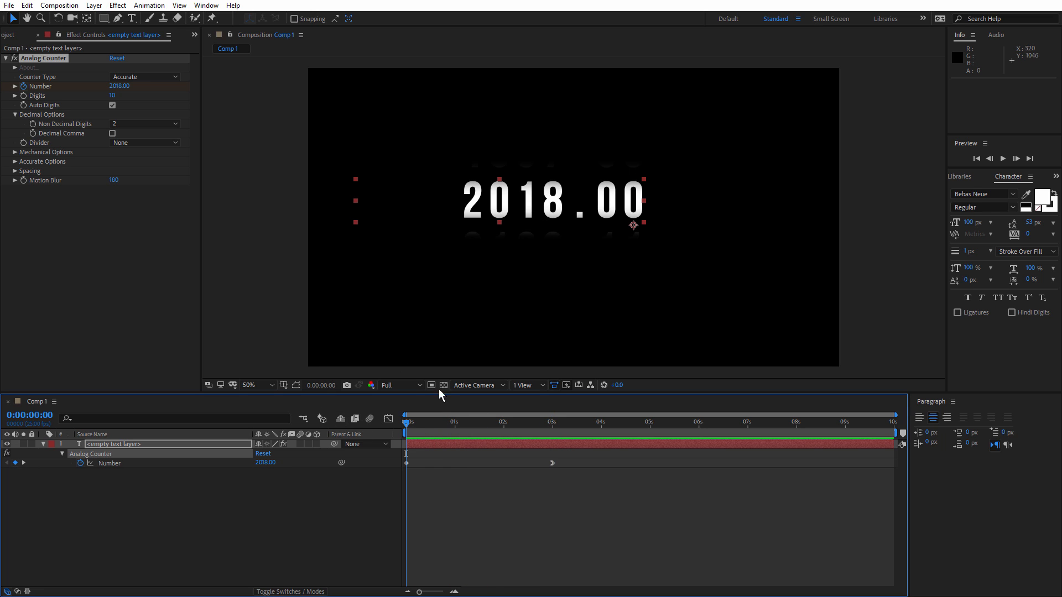
click(517, 423)
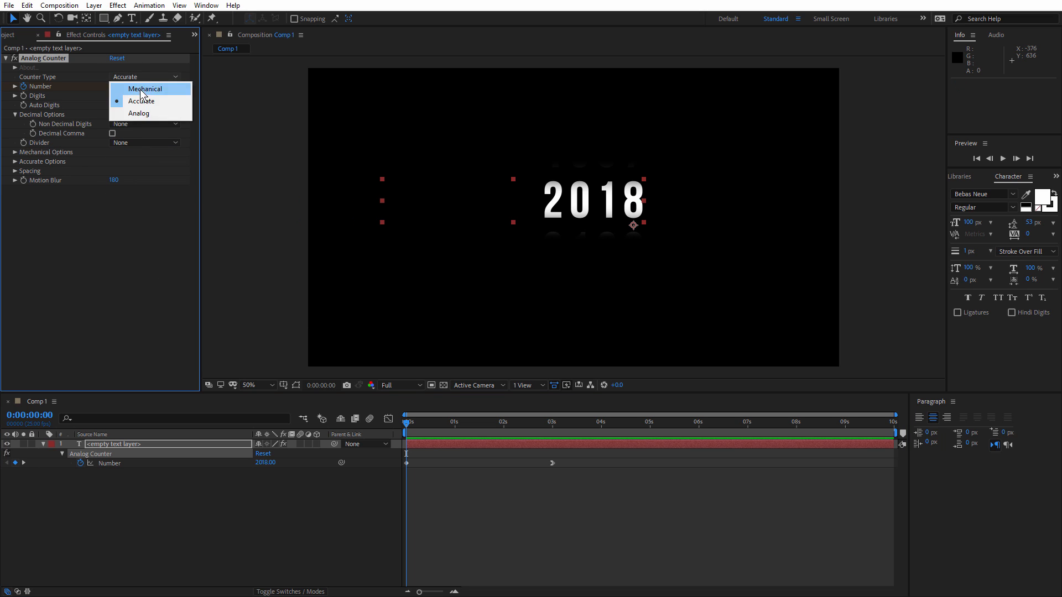
- Set Counter Type to Mechanical, turn Jump Ease off, and preview the roll to 2030
click(144, 88)
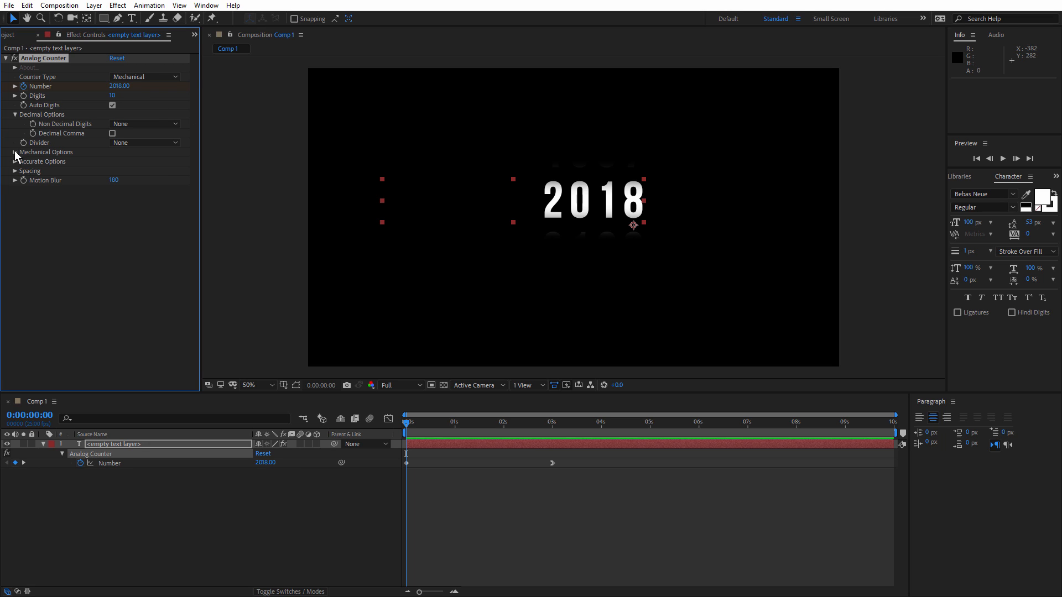
click(15, 153)
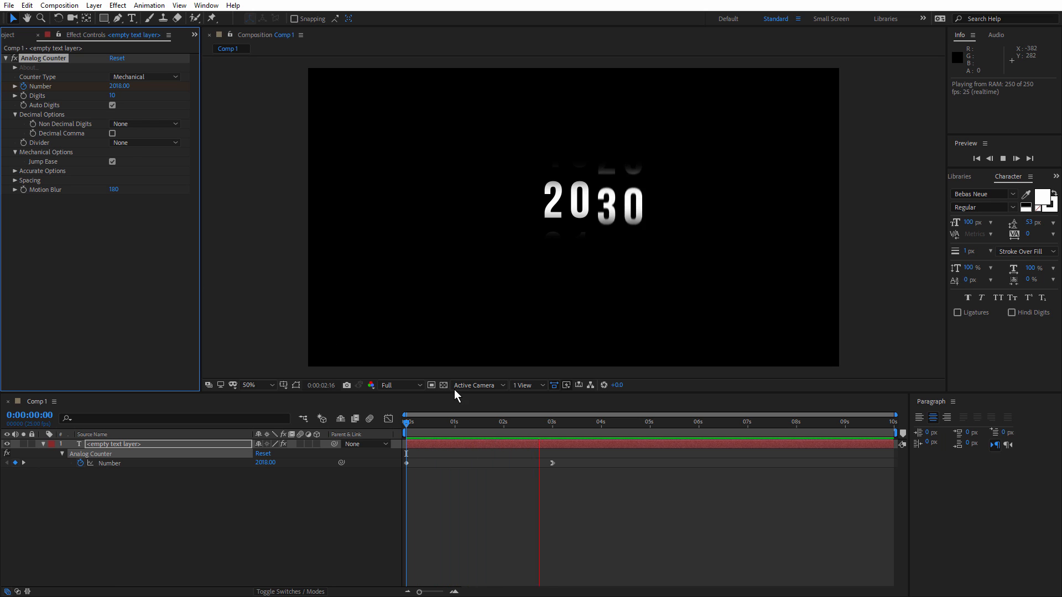
click(454, 424)
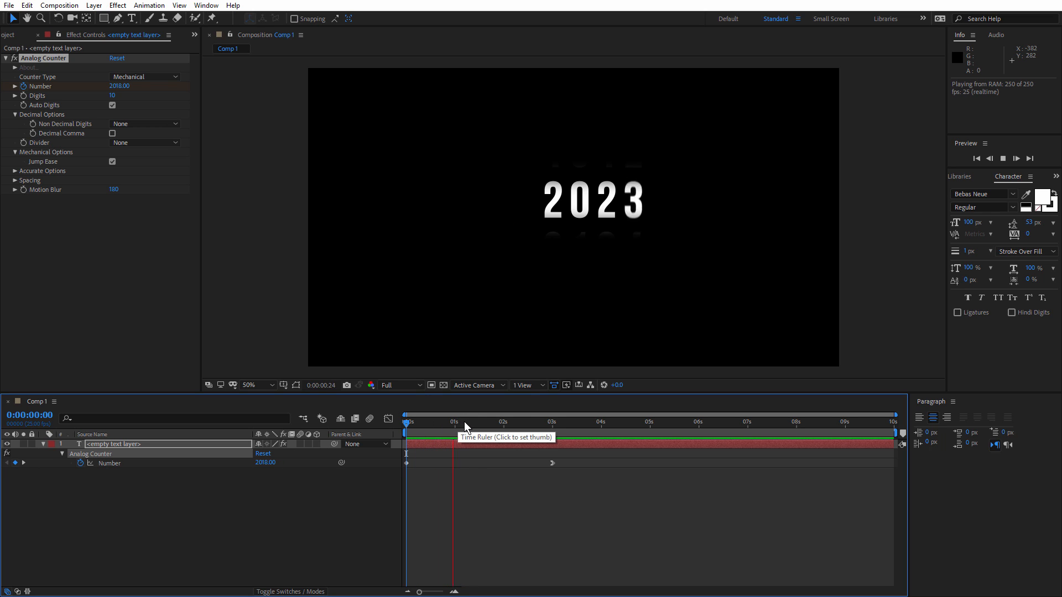
click(491, 421)
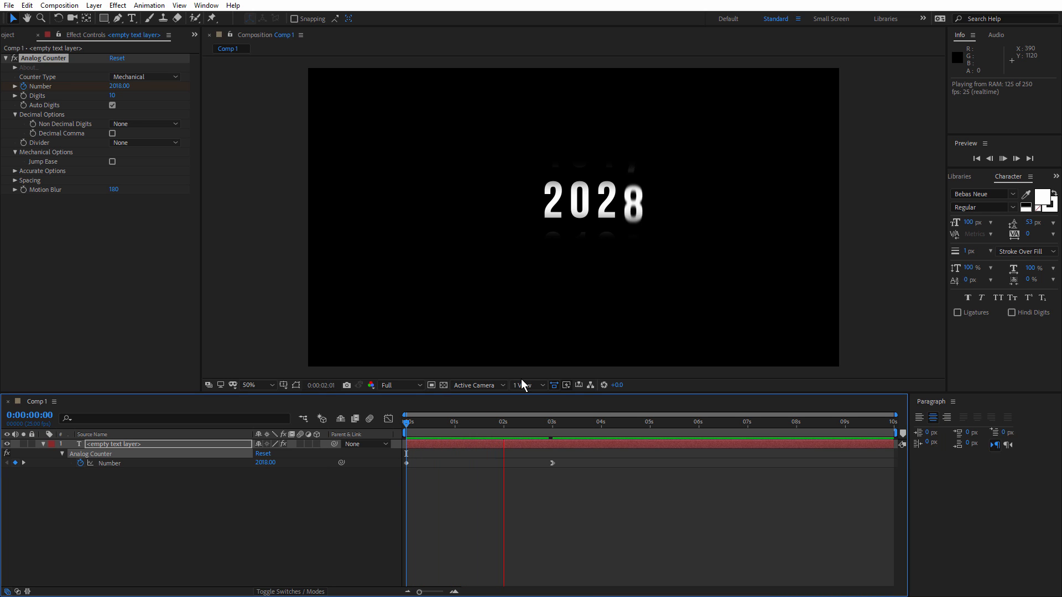
click(468, 421)
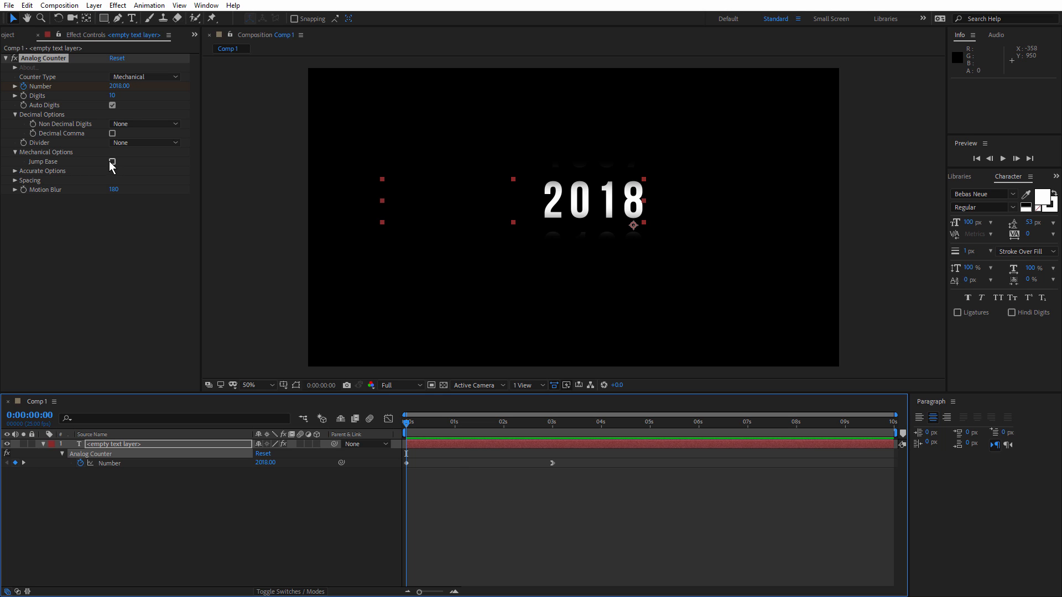
click(144, 77)
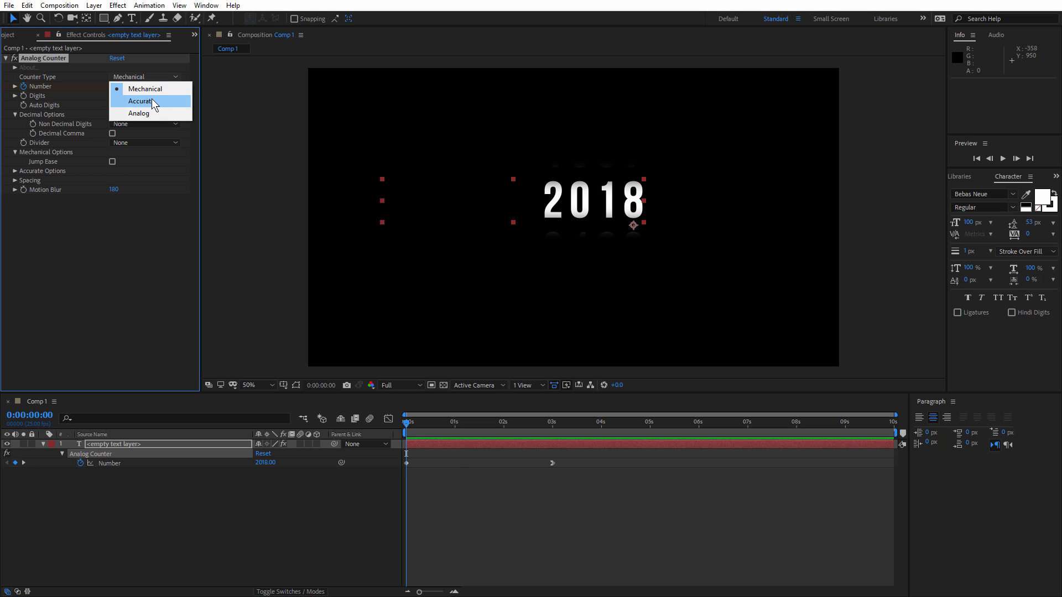
- Switch Counter Type back to Accurate and enable the Shortcut option
click(139, 100)
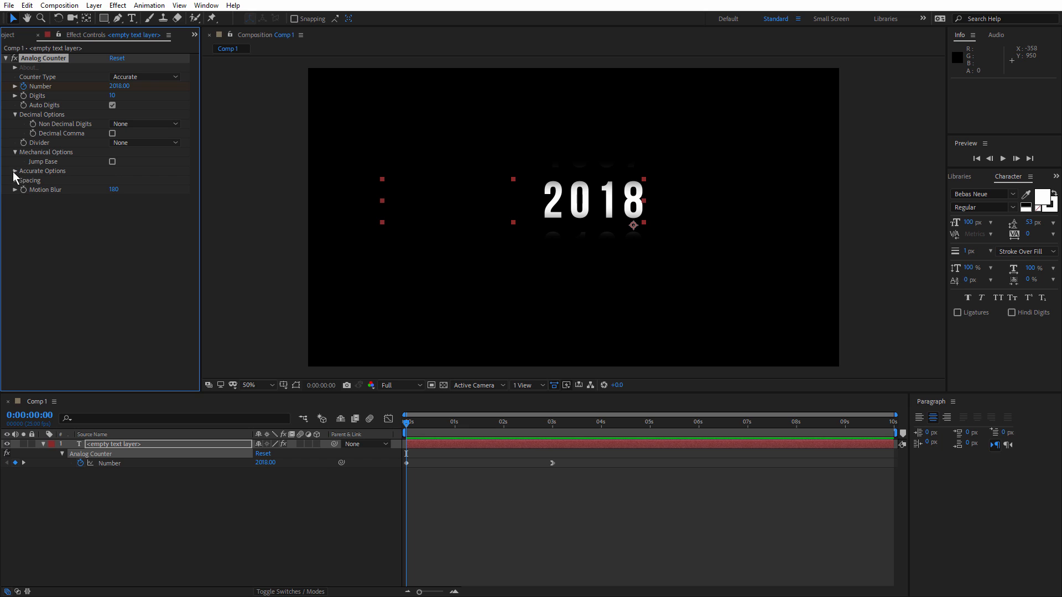
click(14, 170)
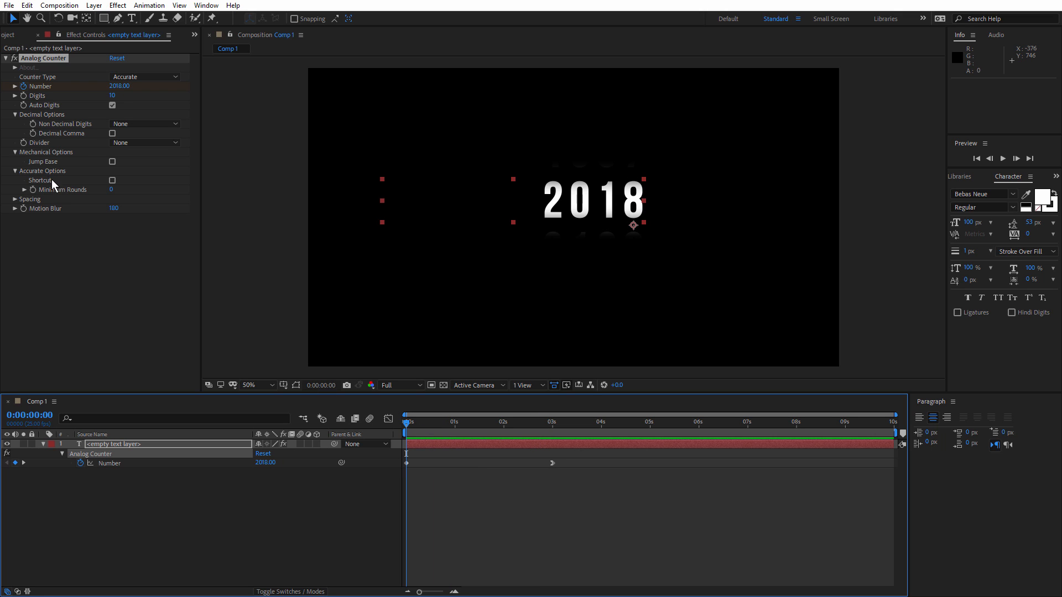
click(113, 180)
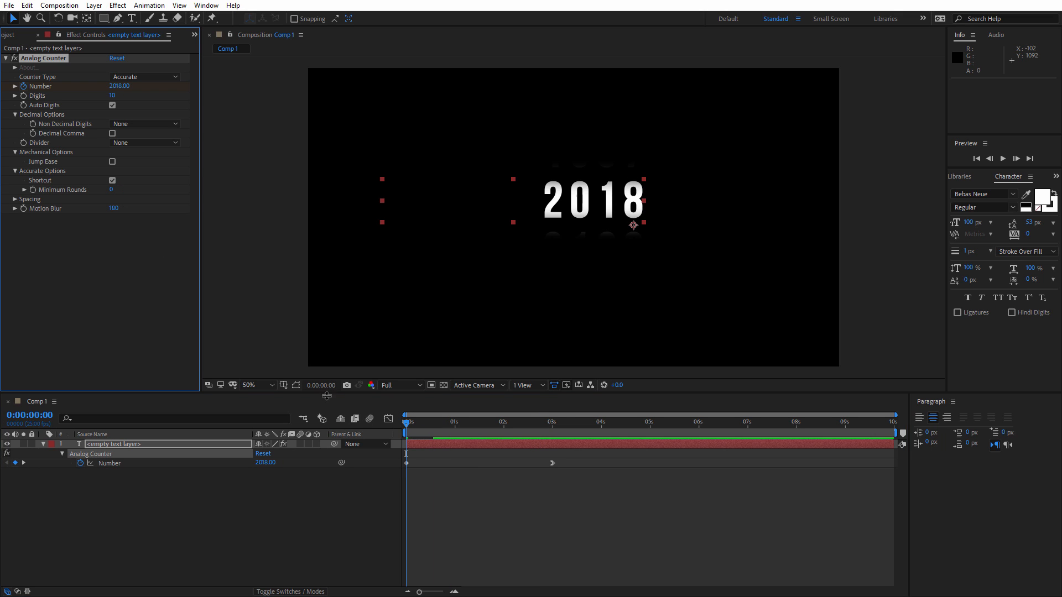
mouse_move(411, 430)
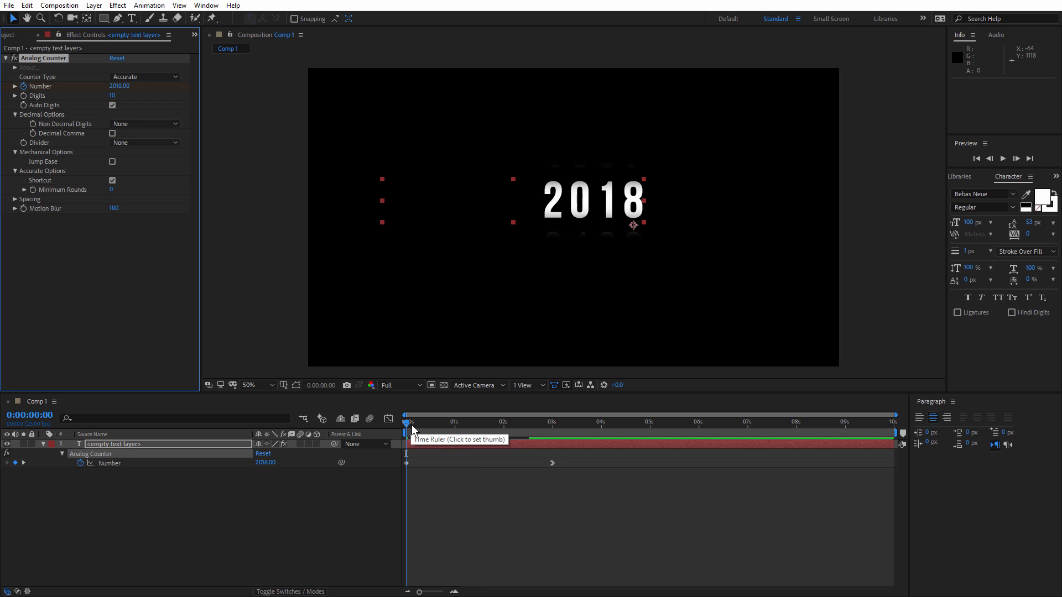
click(1003, 158)
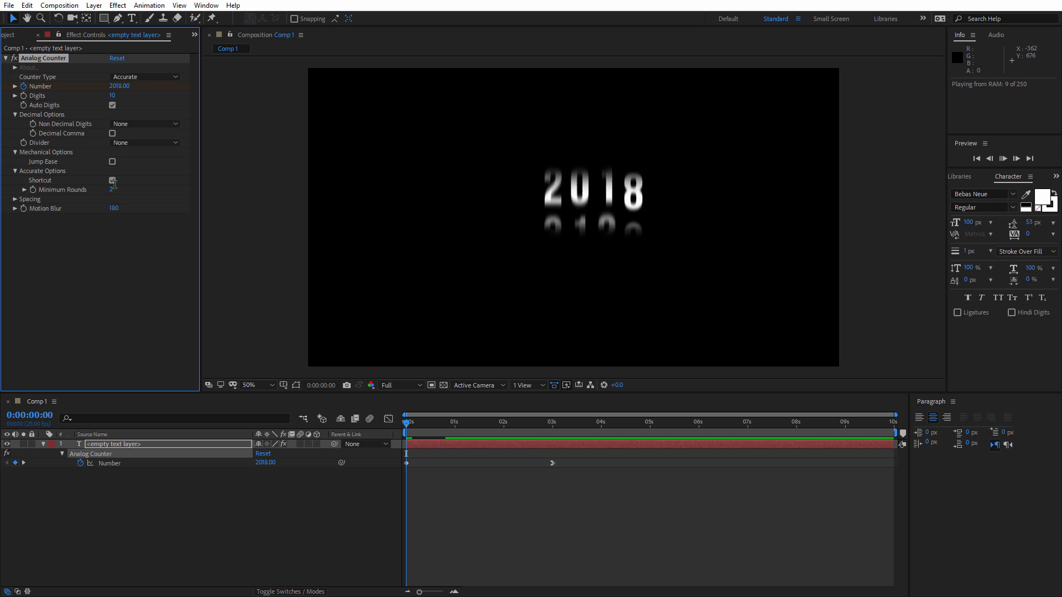
- Raise Minimum Rounds to 10 and preview the blurred spinning digits landing on 2030
click(119, 189)
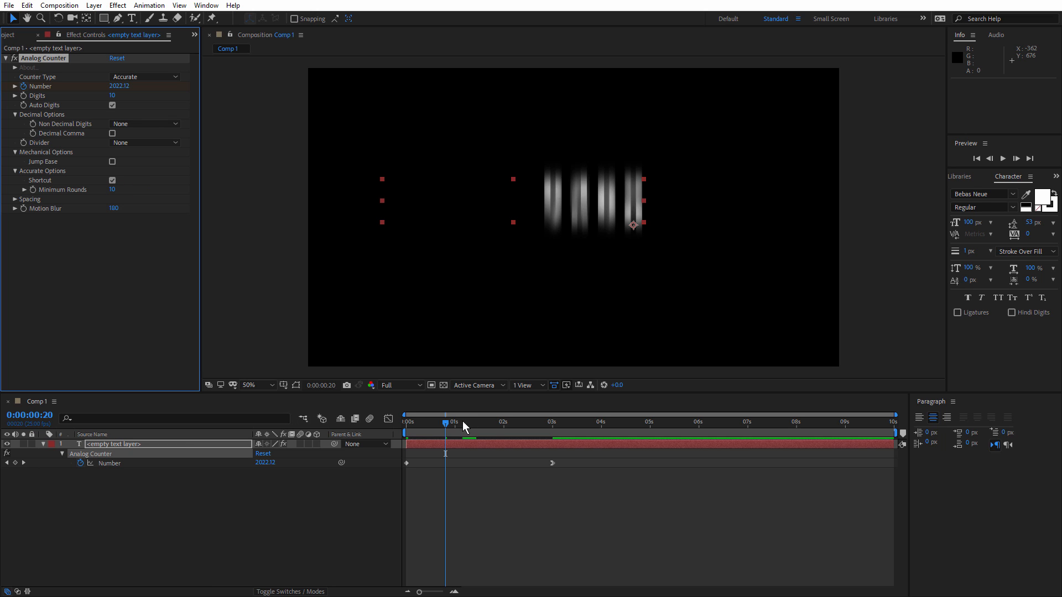
key(space)
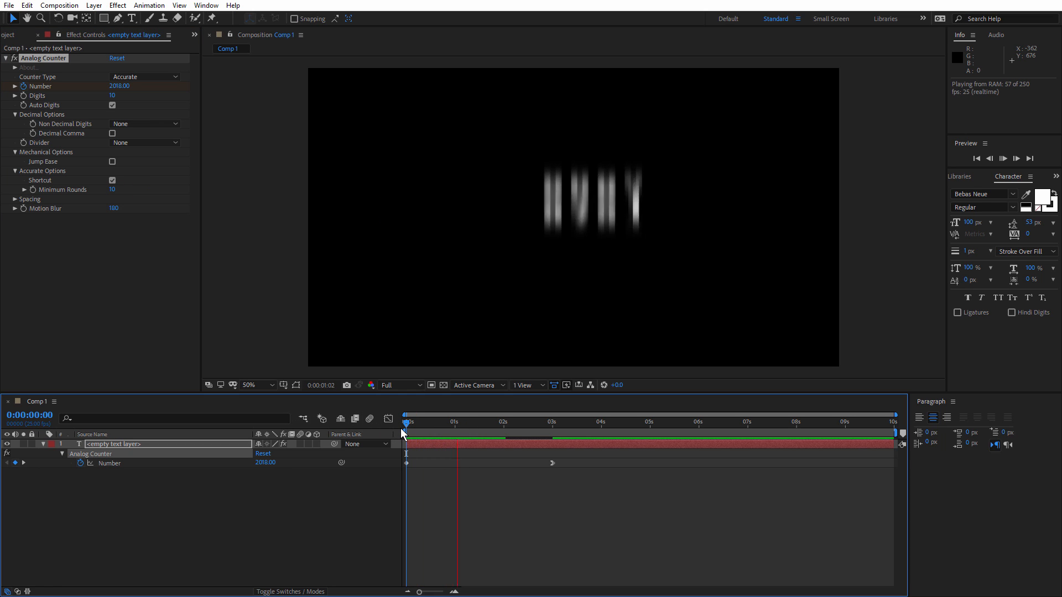
click(552, 422)
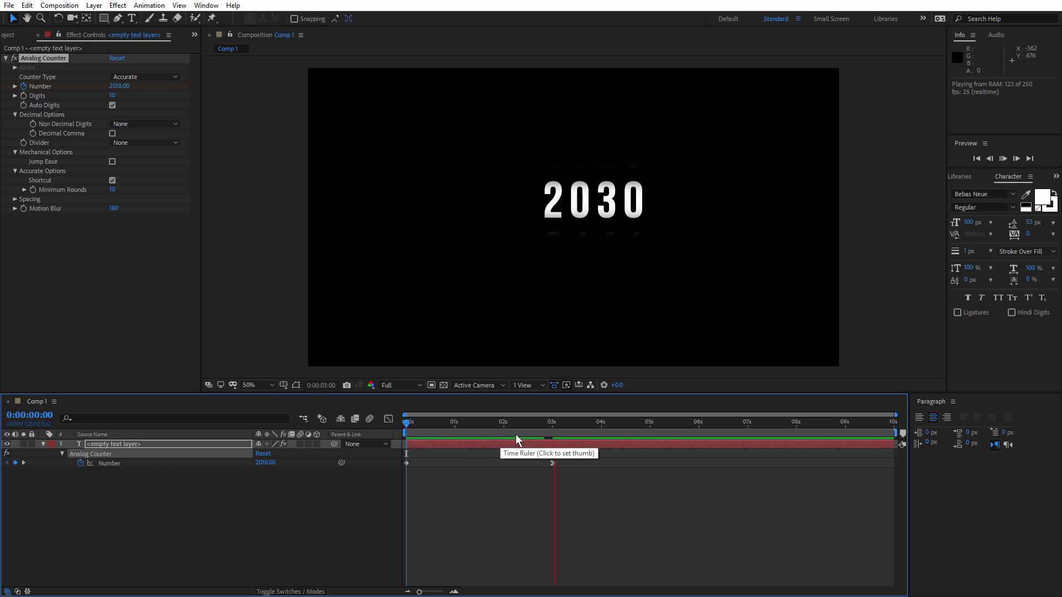
click(470, 421)
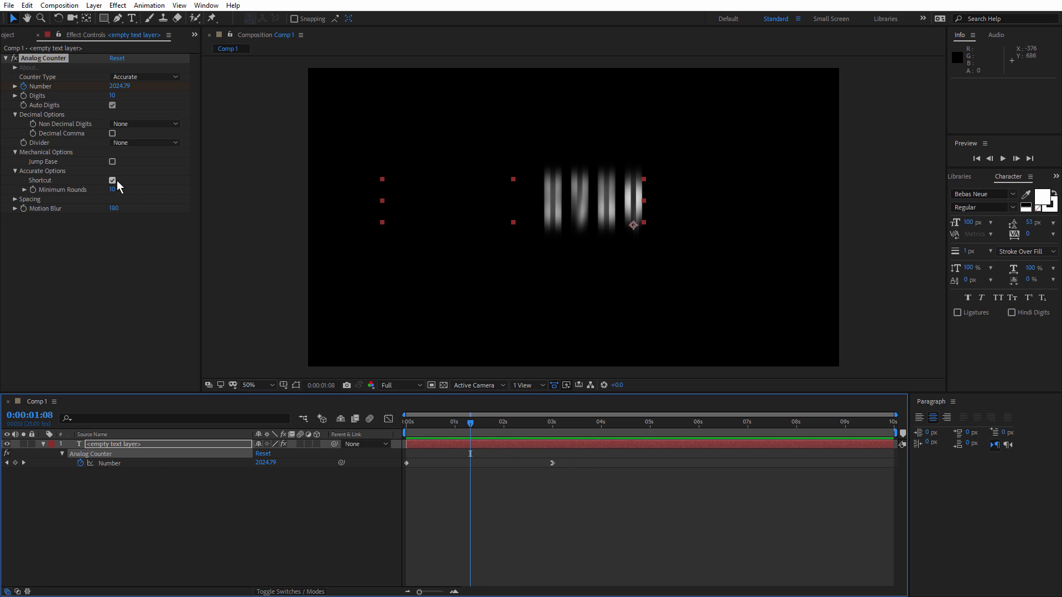
click(144, 76)
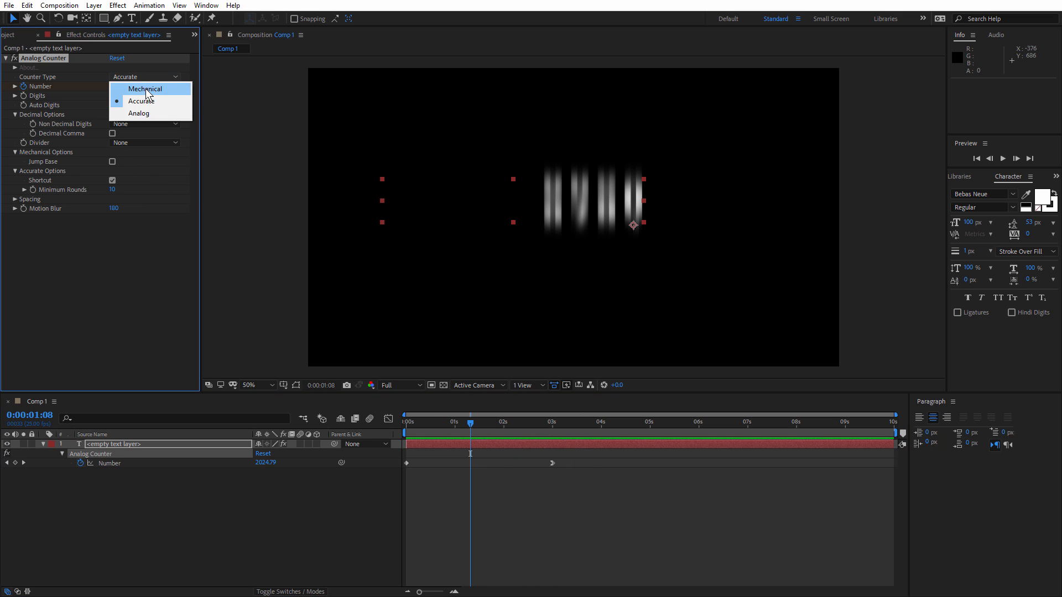
- Set Counter Type to Mechanical and expand the decimal options
click(144, 89)
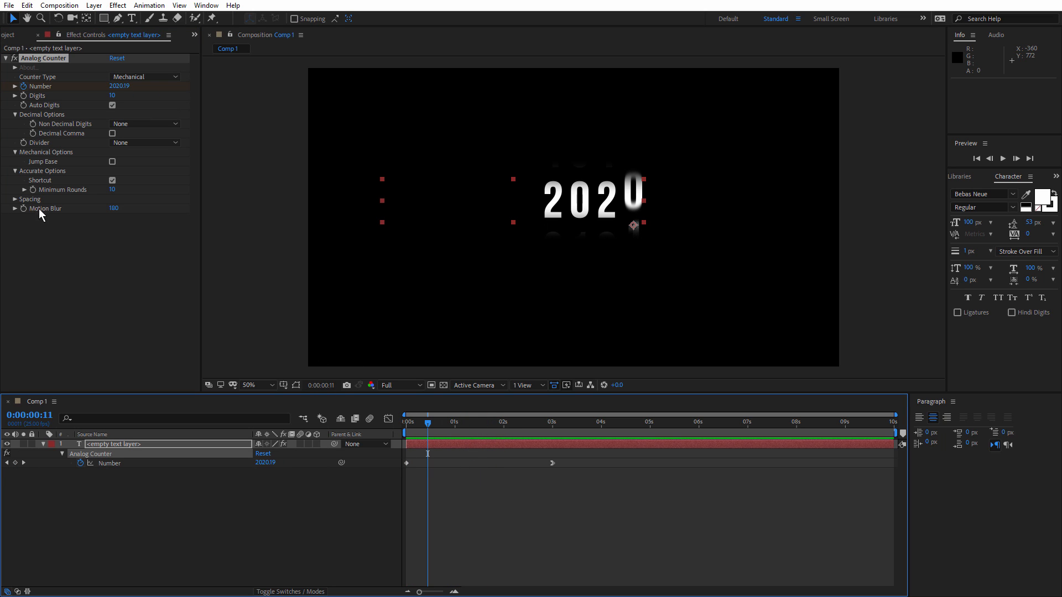
click(13, 198)
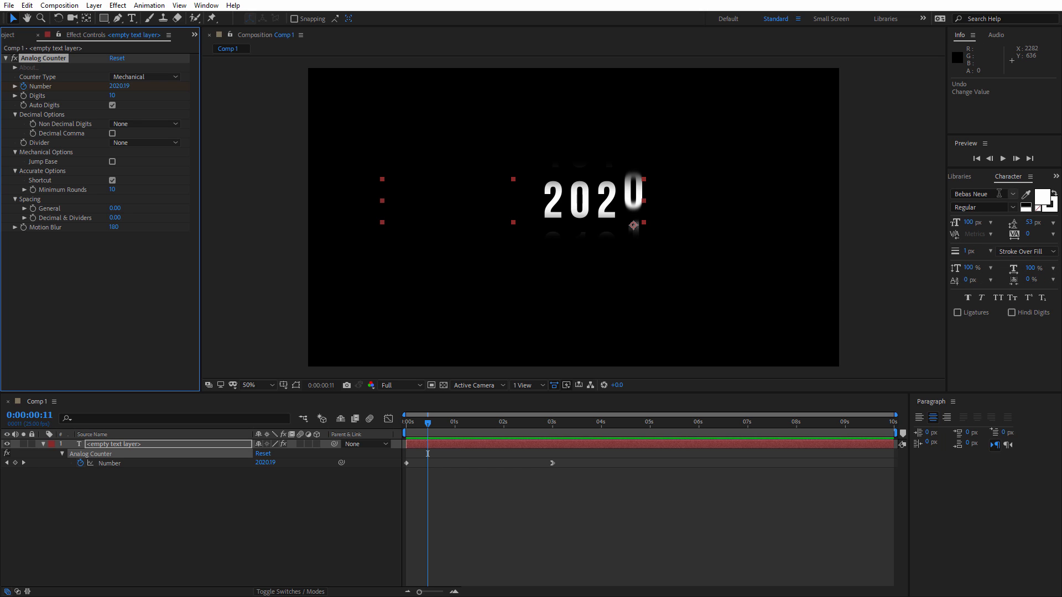
click(1011, 193)
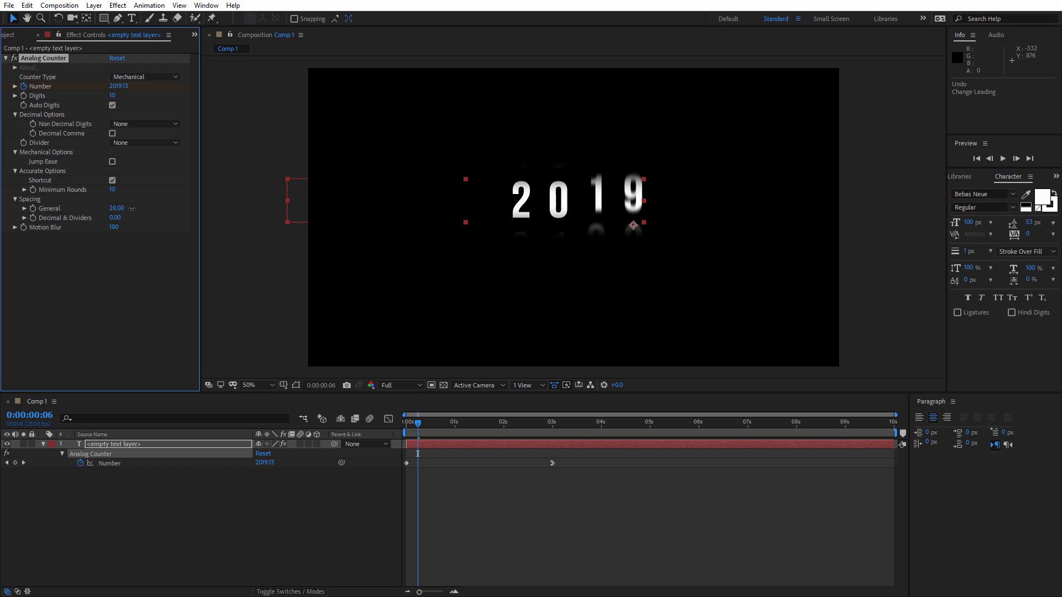
click(116, 208)
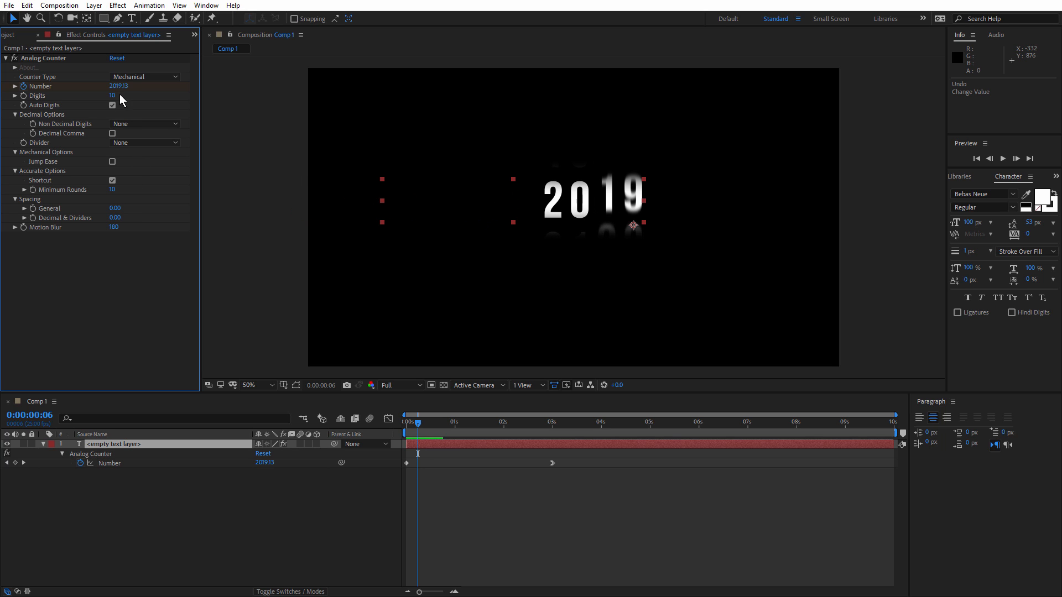
- Show one decimal place with a comma divider so it reads 2,019., and adjust spacing
click(144, 123)
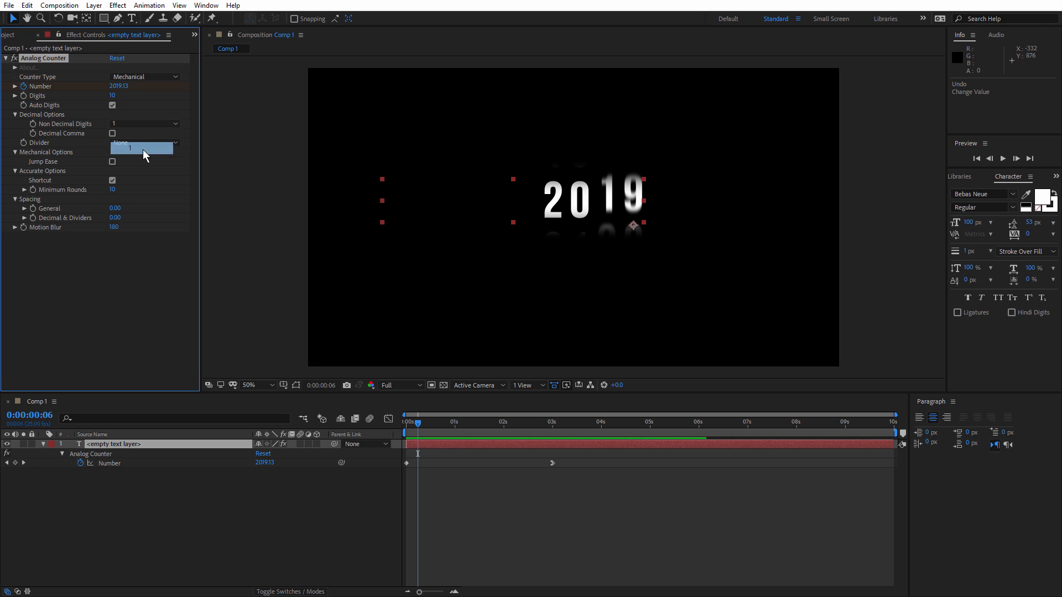
click(141, 167)
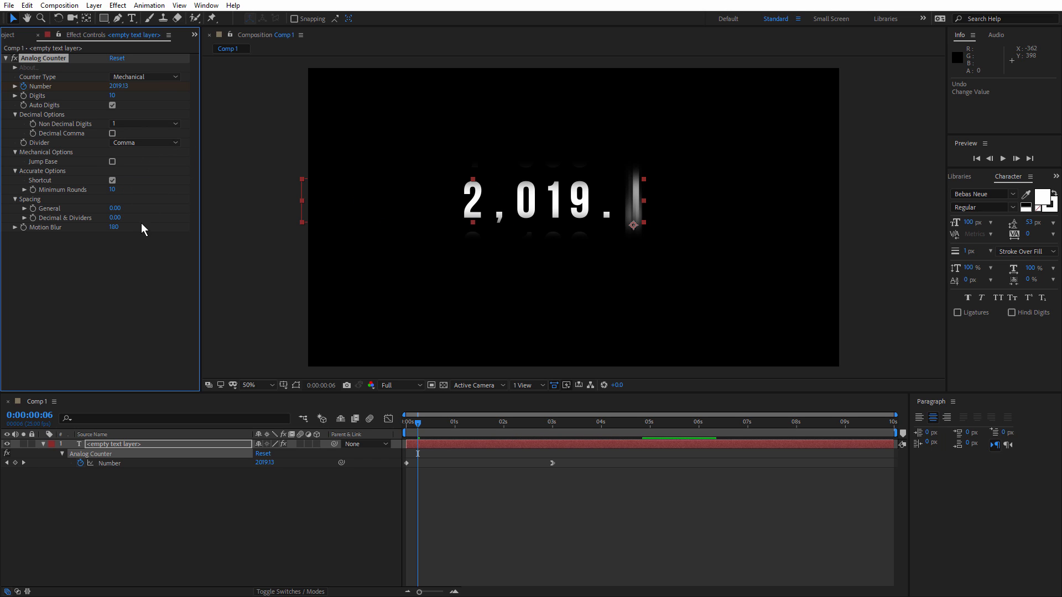
drag(116, 218, 139, 218)
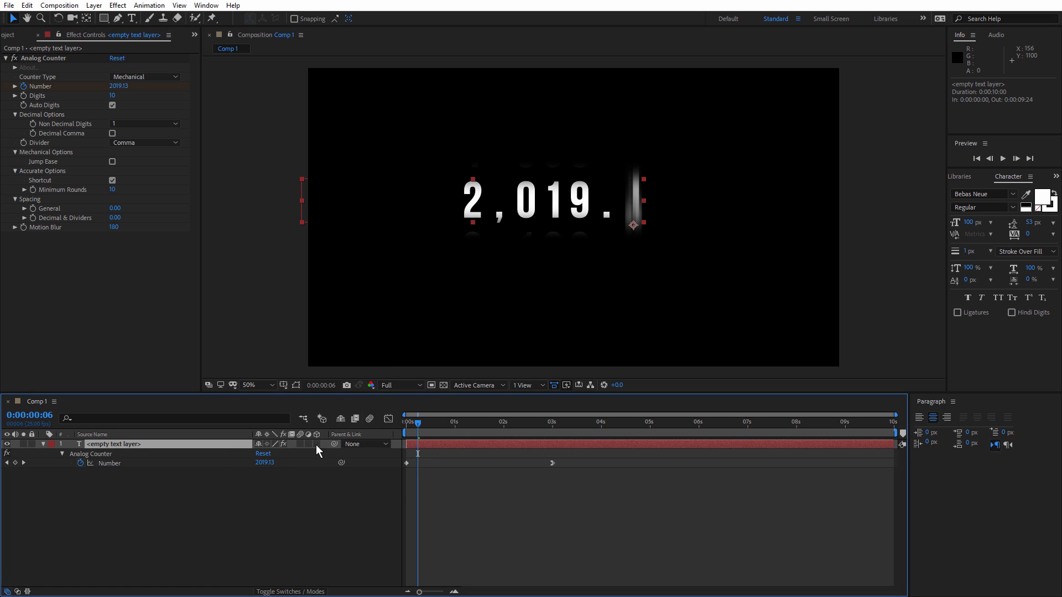
mouse_move(38, 222)
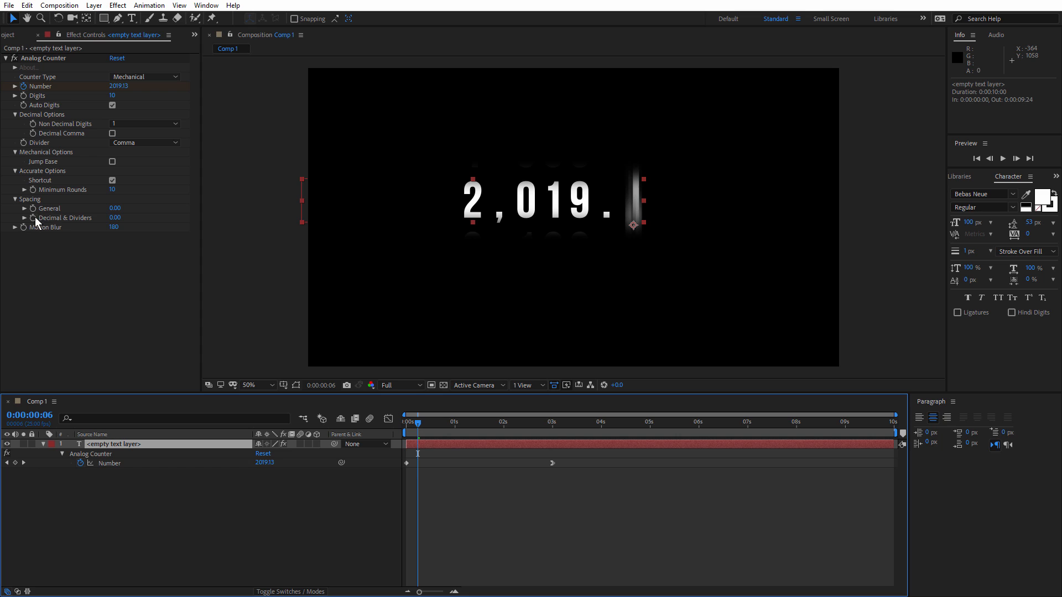
mouse_move(95, 237)
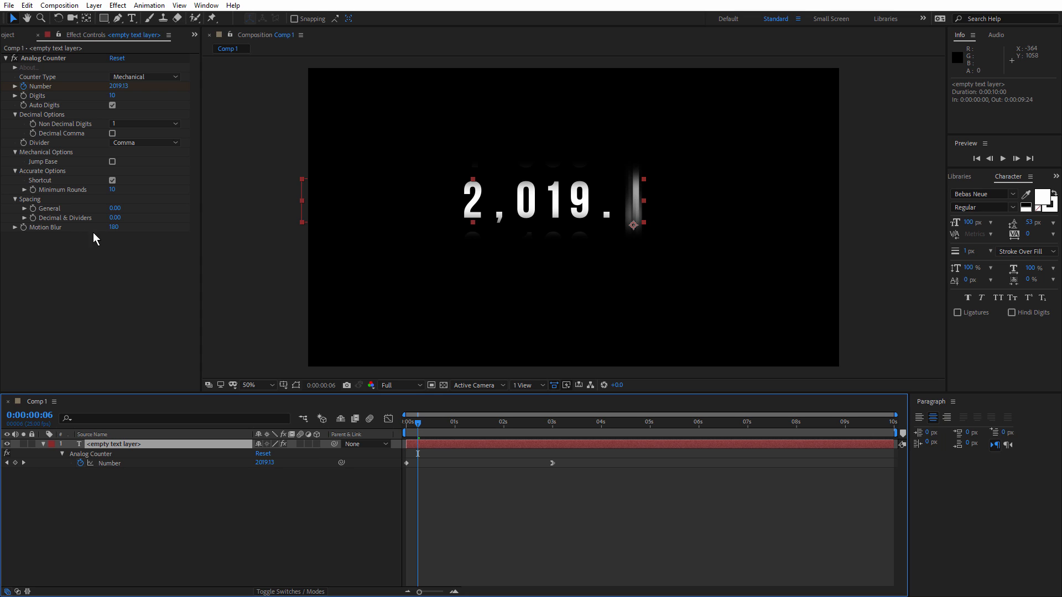
mouse_move(345, 439)
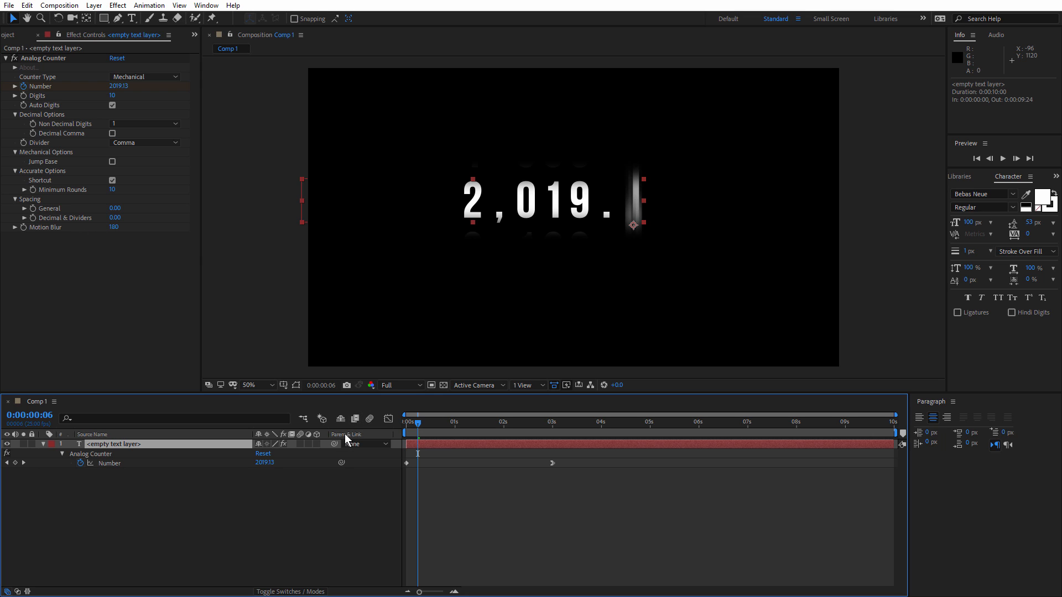
mouse_move(303, 449)
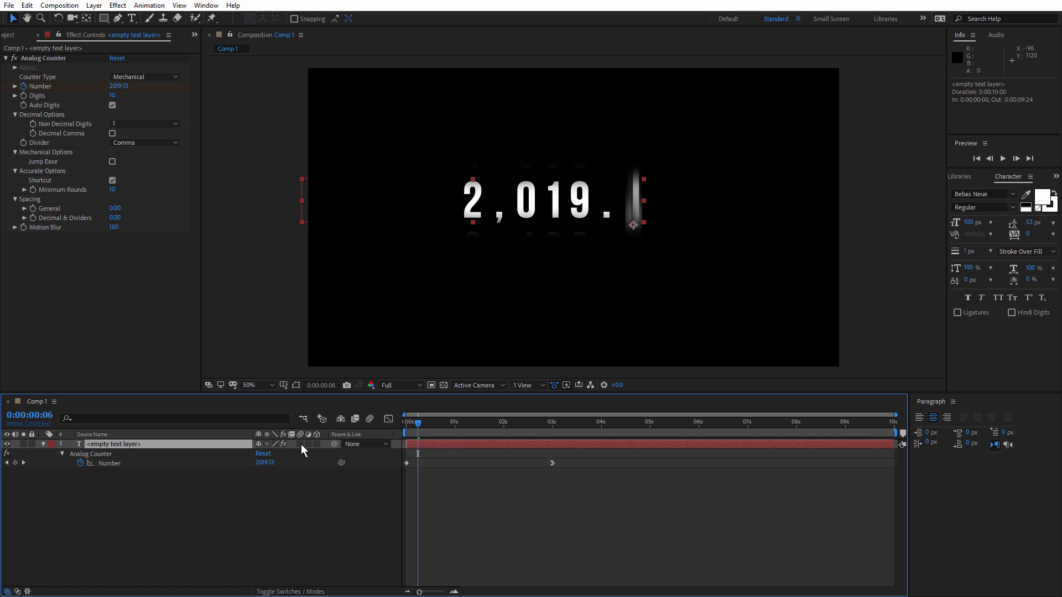
mouse_move(301, 458)
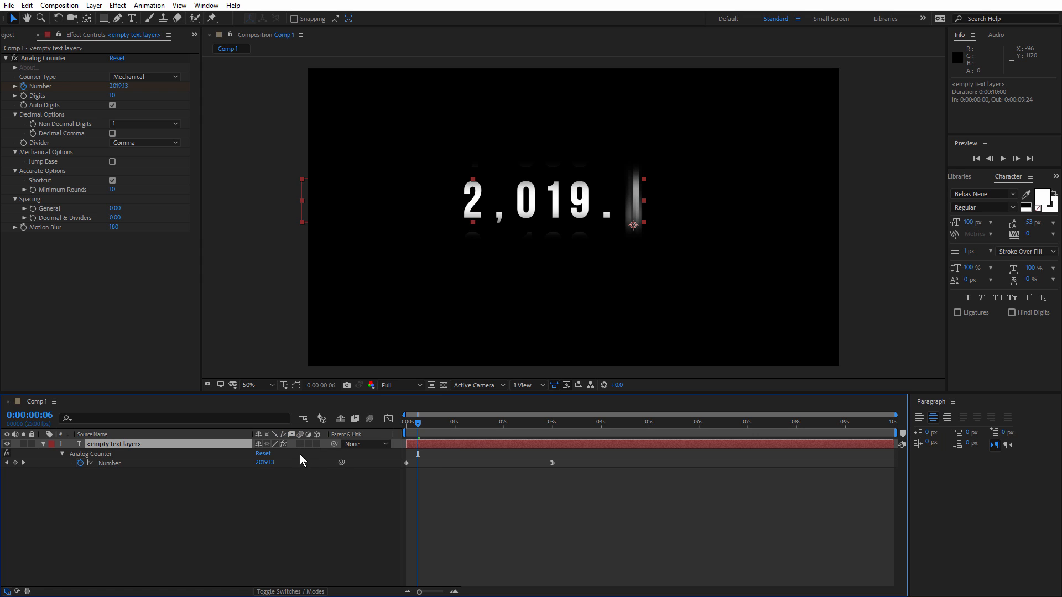
- Set decimal places back to none and enter 0 for Motion Blur
double_click(114, 226)
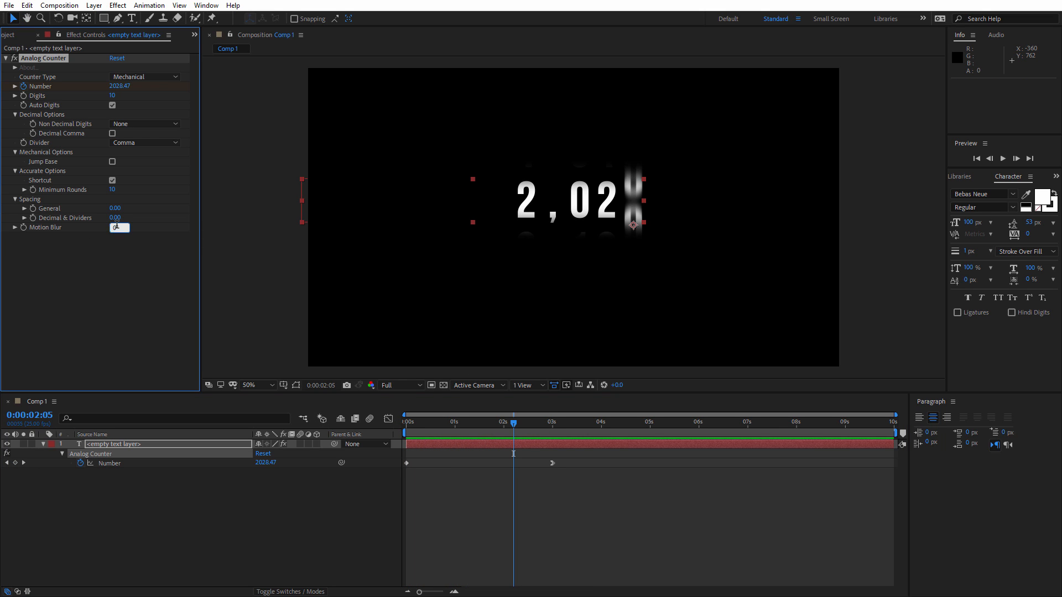
- Remove the comma divider and check the counter at the three-second mark
click(406, 421)
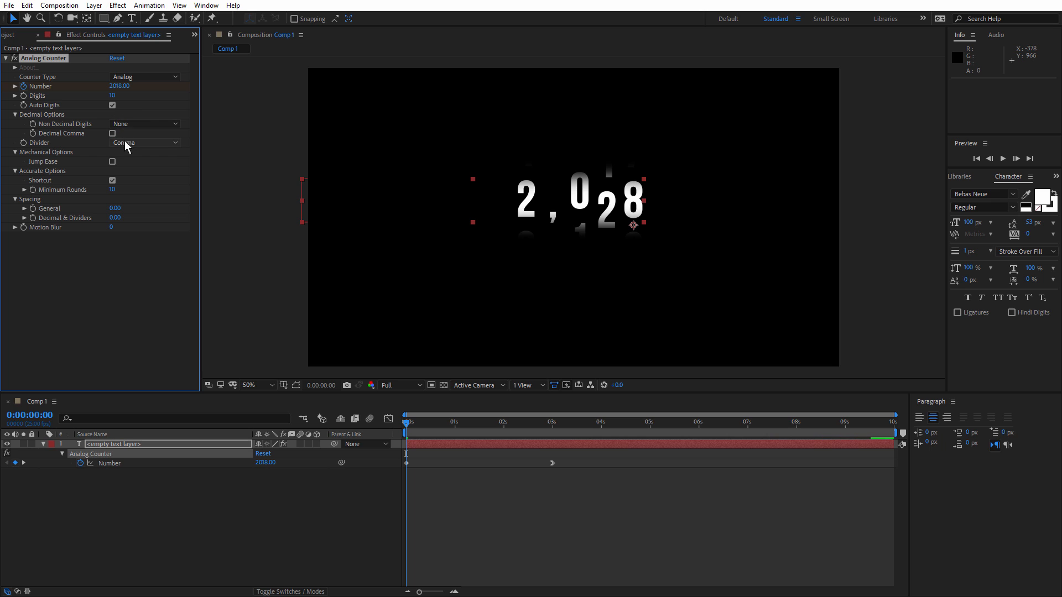
click(143, 143)
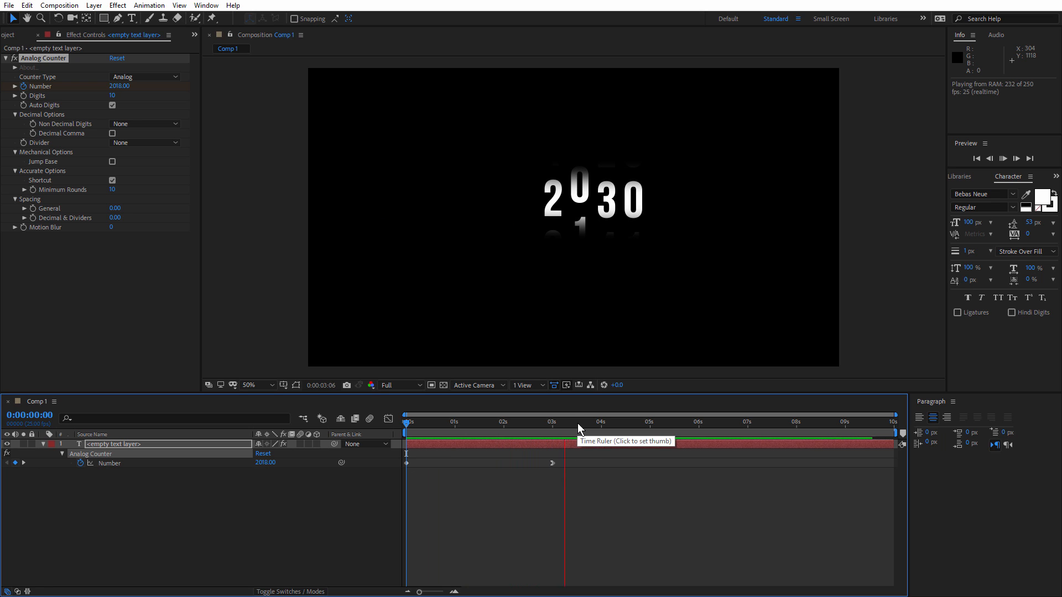
click(581, 421)
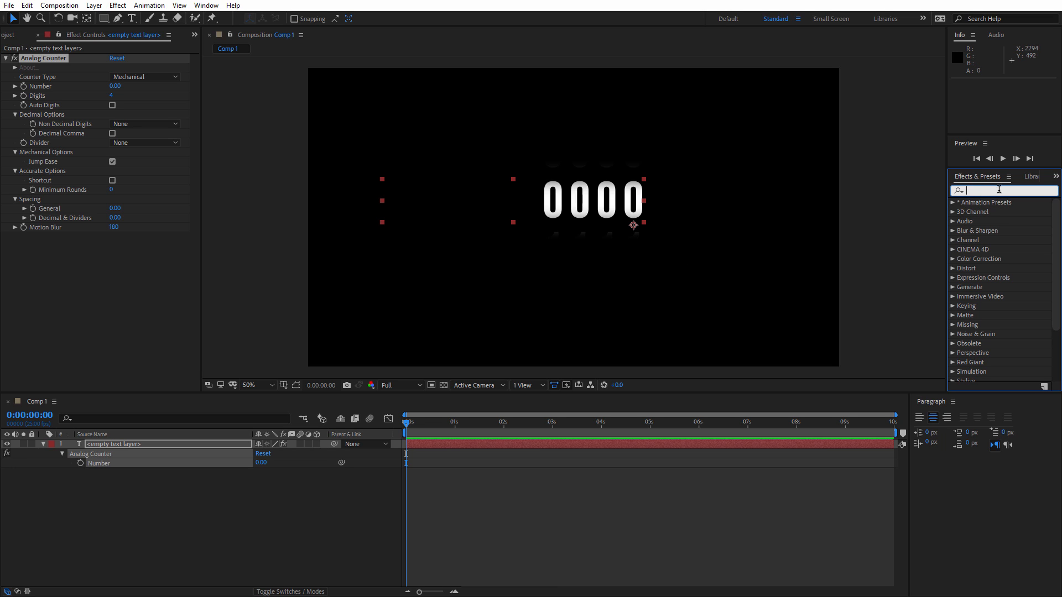
- Add the old Counter preset as a second text layer scrubbed to 2,578 beneath the analog counter
text(counter)
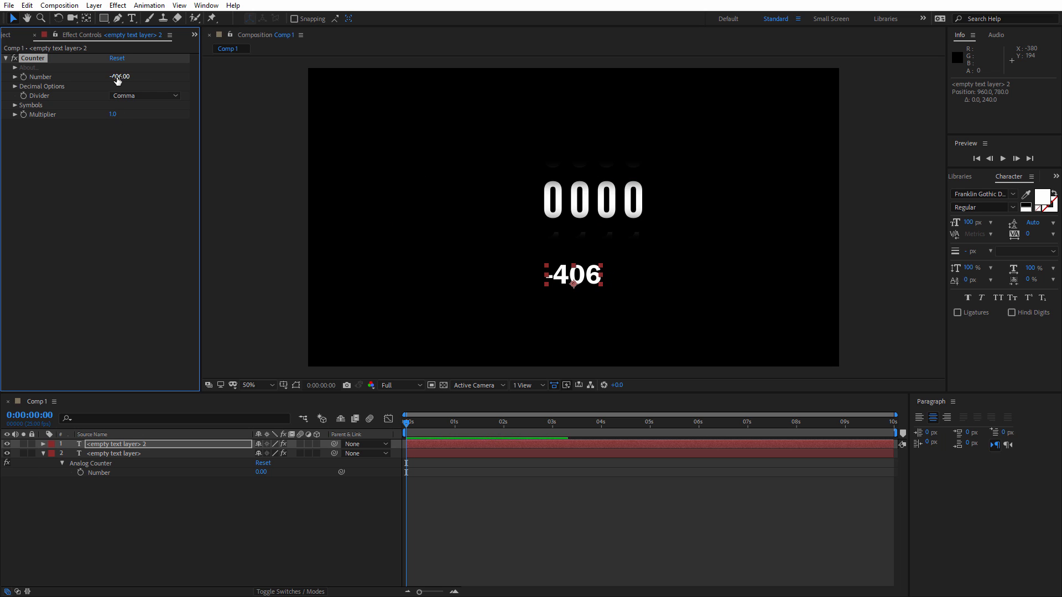
drag(121, 76, 169, 76)
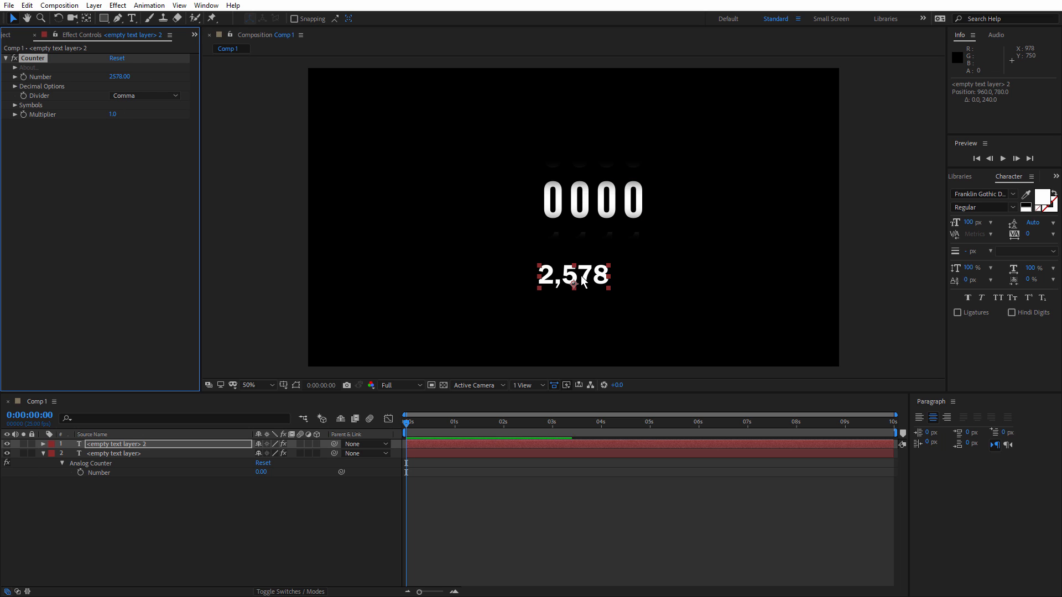
click(114, 454)
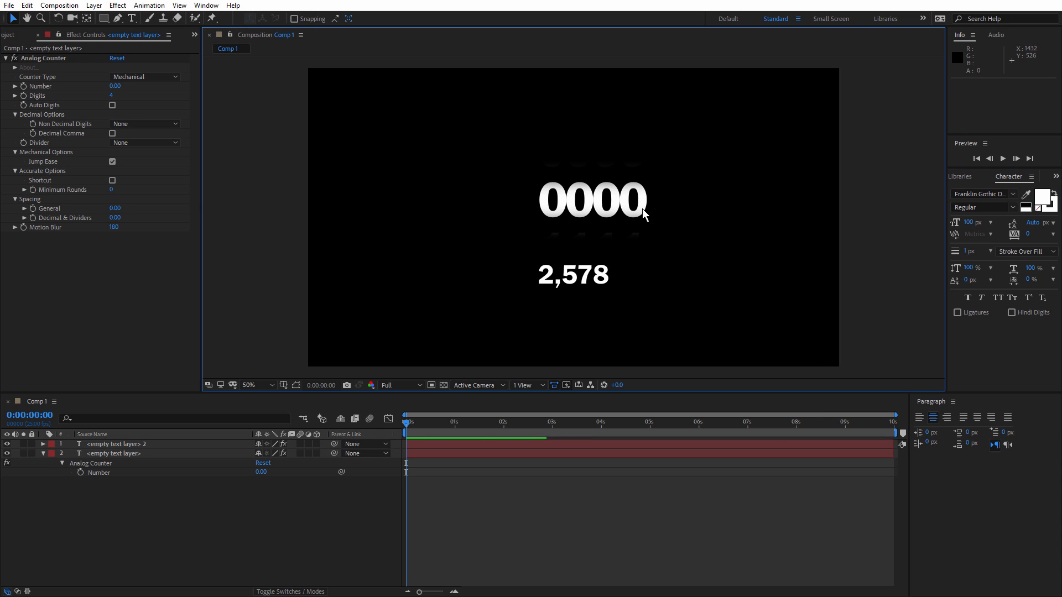
click(591, 200)
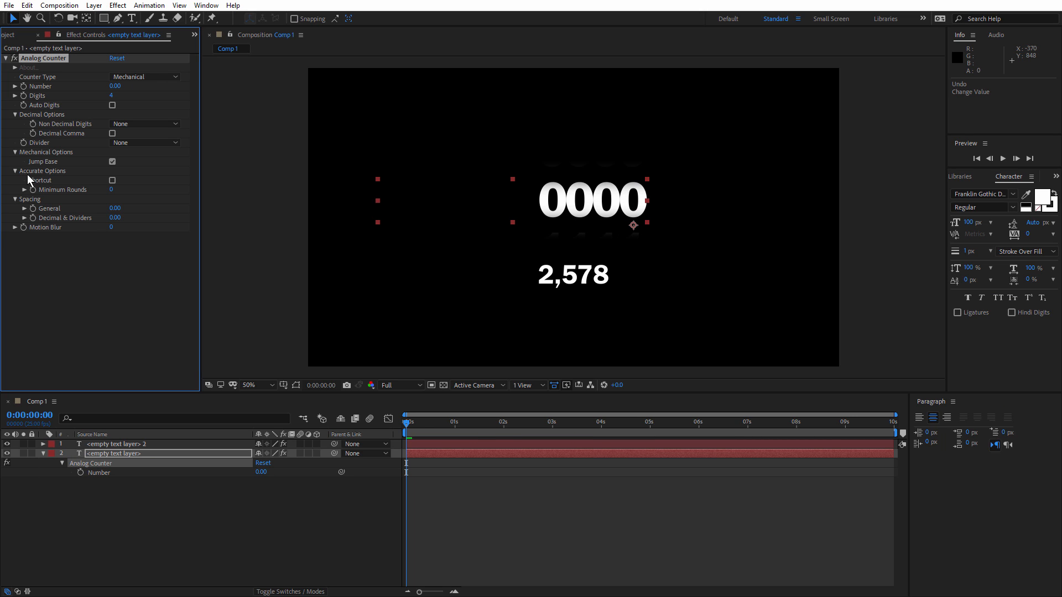
click(607, 421)
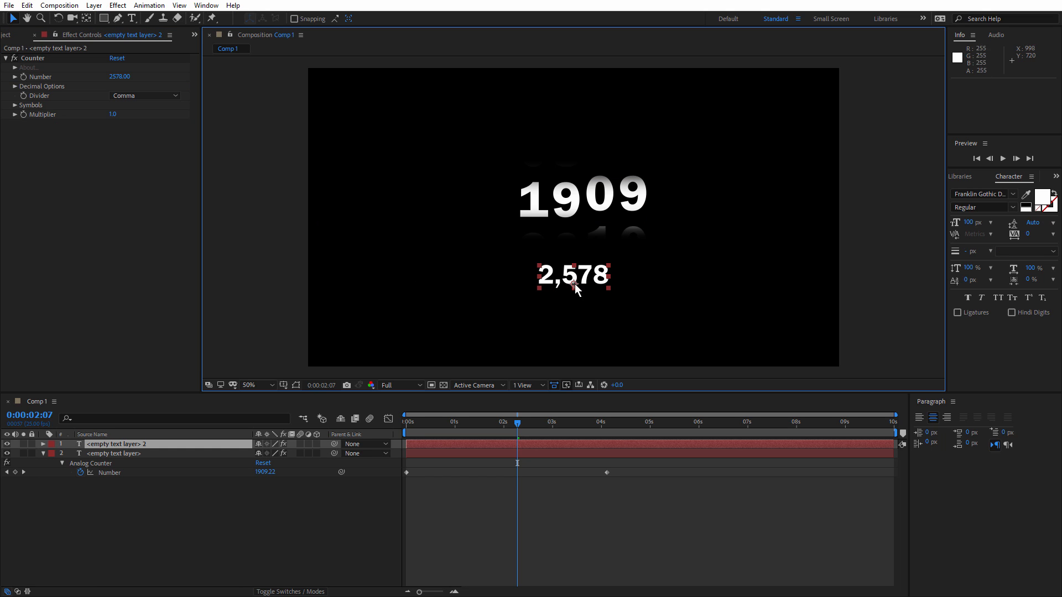
mouse_move(516, 432)
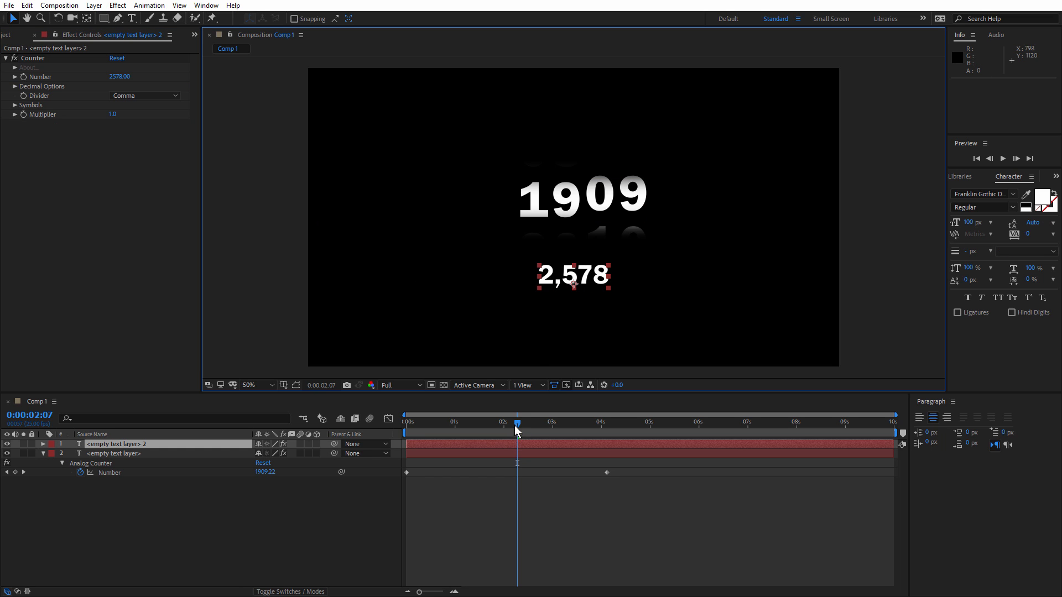